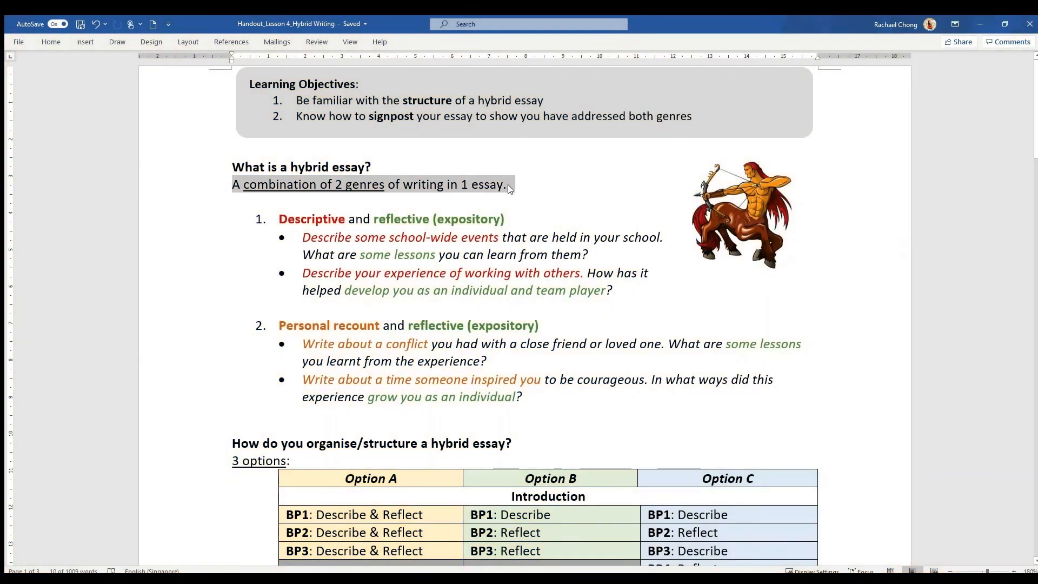
{"action": "mouse_move", "coordinate": [516, 219]}
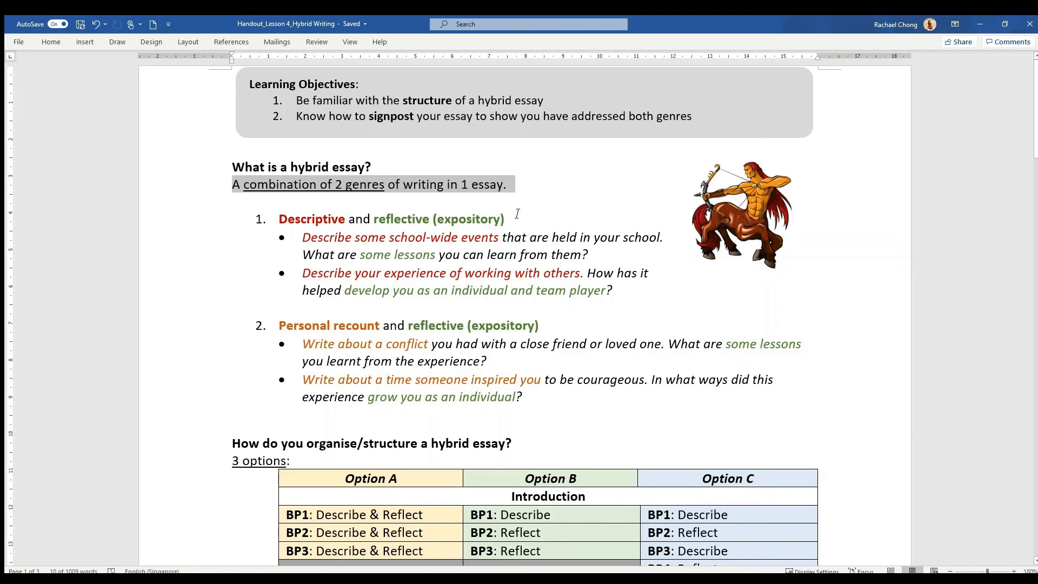
{"action": "mouse_move", "coordinate": [513, 210]}
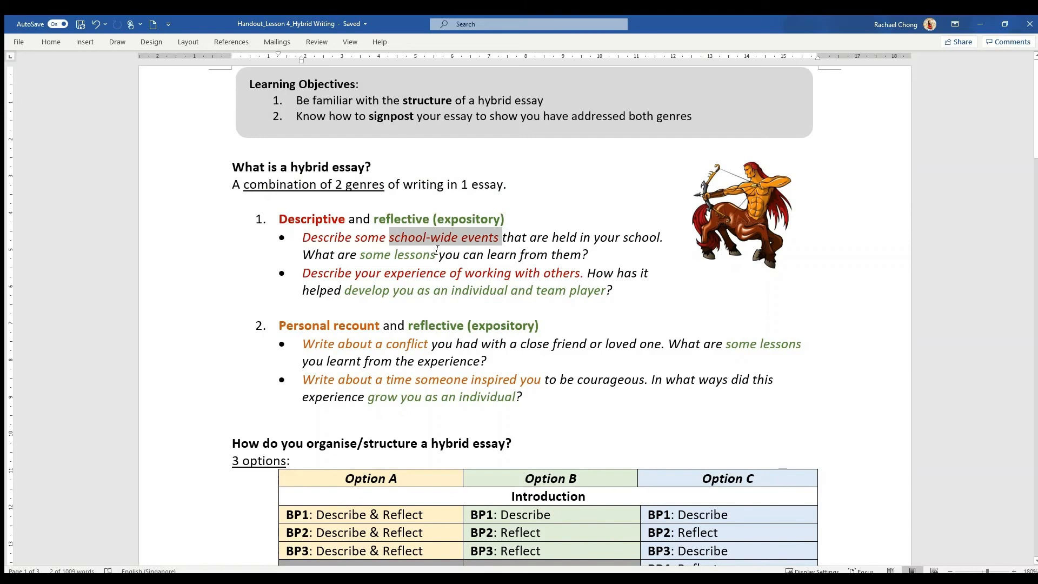
{"action": "mouse_move", "coordinate": [334, 263]}
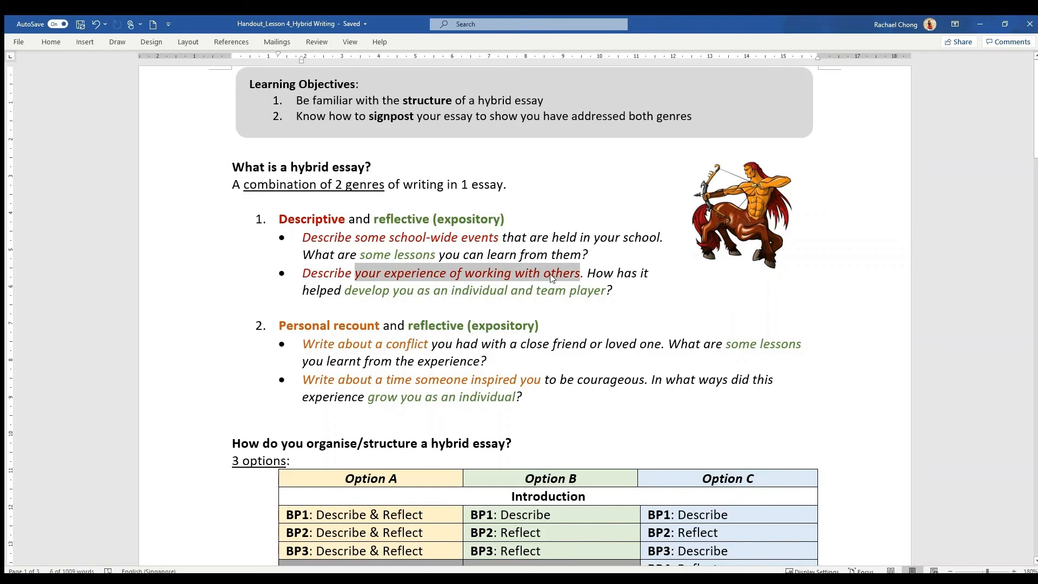
{"action": "mouse_move", "coordinate": [560, 293]}
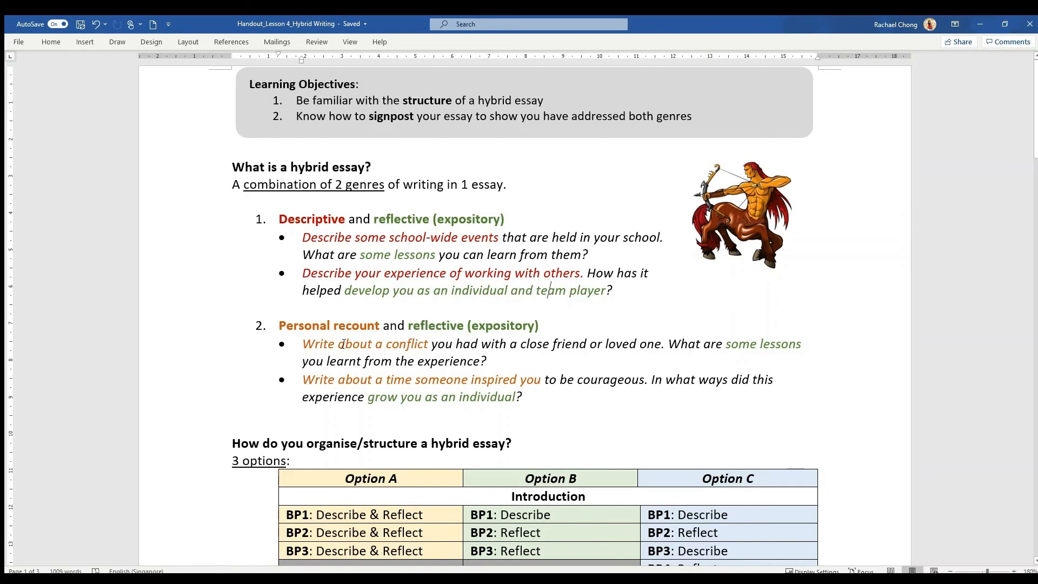
{"action": "mouse_move", "coordinate": [344, 334]}
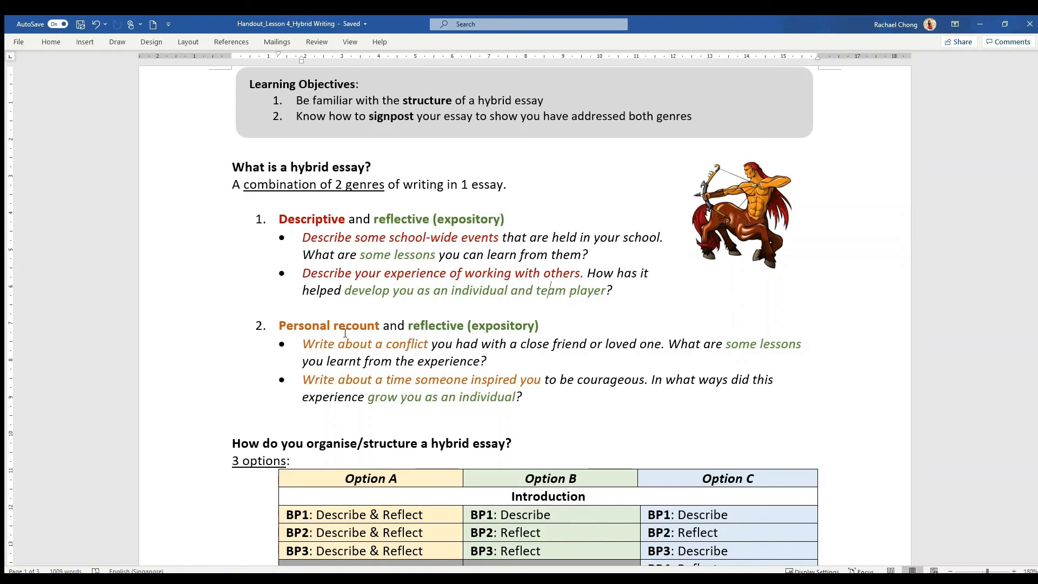
Scroll down until the Option A/B/C structure table is fully in view
{"action": "scroll", "scroll_direction": "down", "scroll_amount": 3}
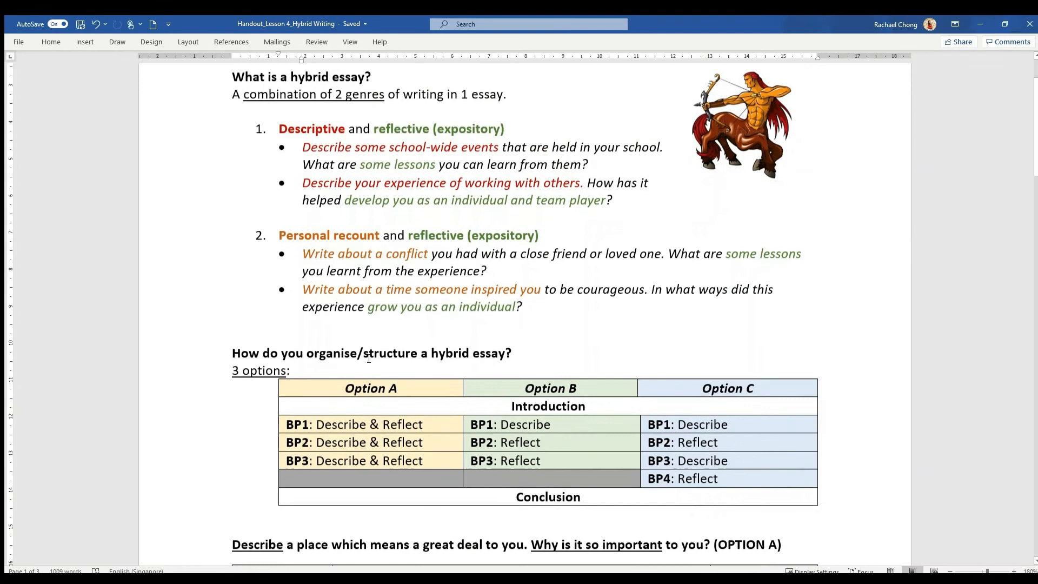
{"action": "scroll", "scroll_direction": "down", "scroll_amount": 3}
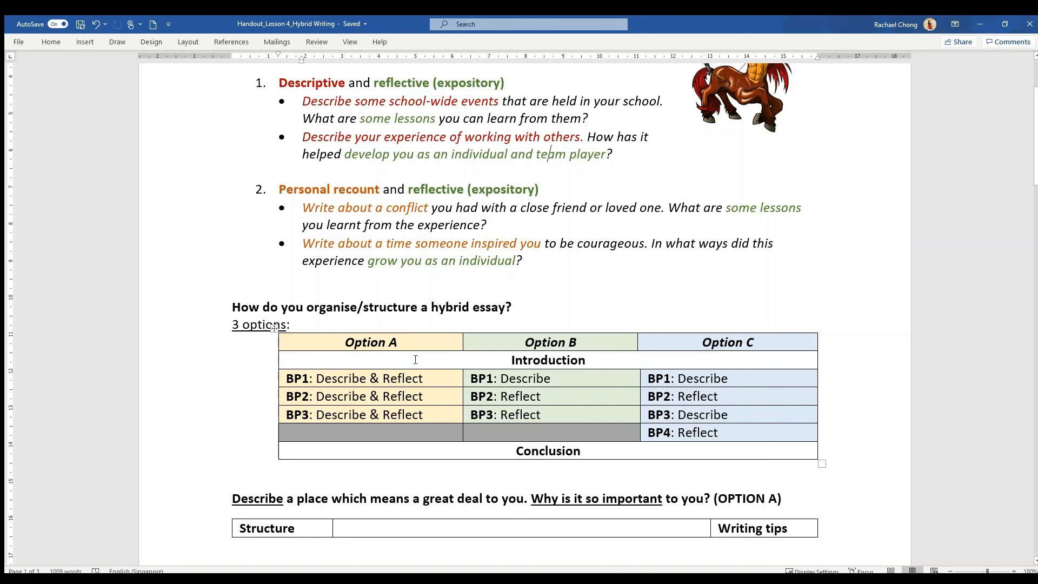
Scroll down to reveal the 'Describe a place' essay heading and first paragraph
{"action": "scroll", "scroll_direction": "down", "scroll_amount": 3}
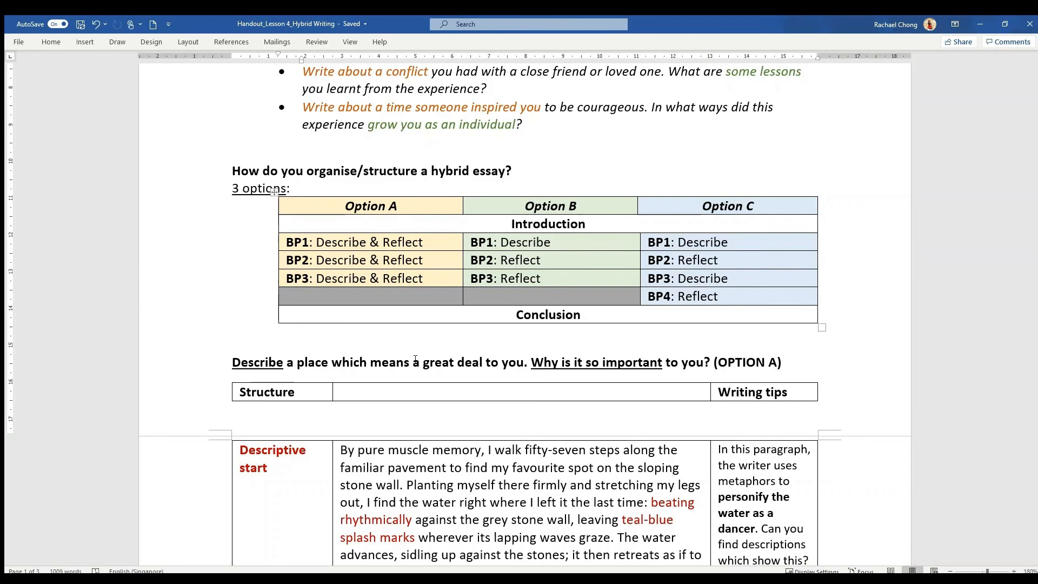
{"action": "mouse_move", "coordinate": [450, 313]}
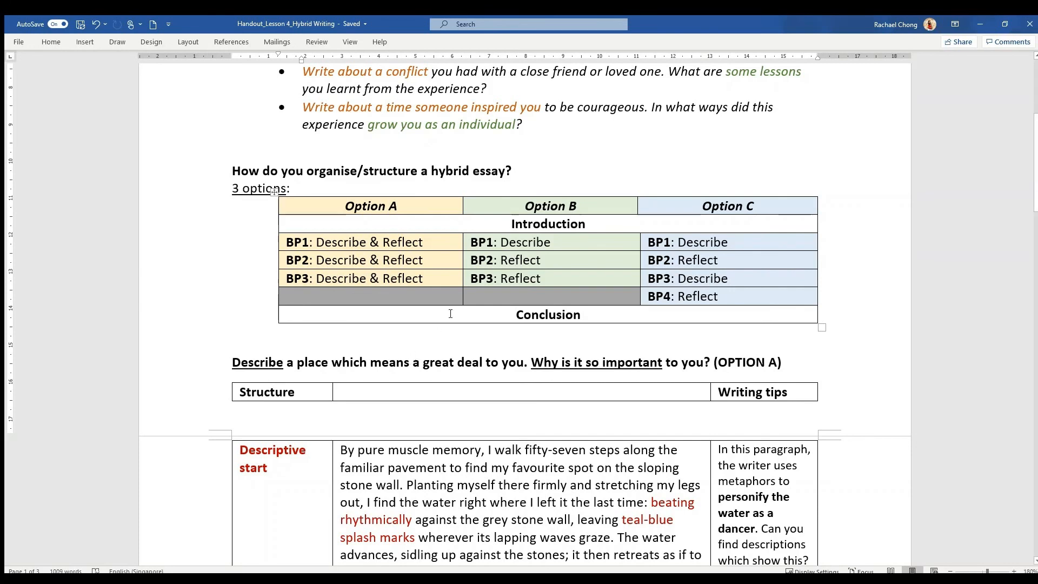
Scroll down to the annotated essay rows for Descriptive start and Reflective 1
{"action": "scroll", "scroll_direction": "down", "scroll_amount": 3}
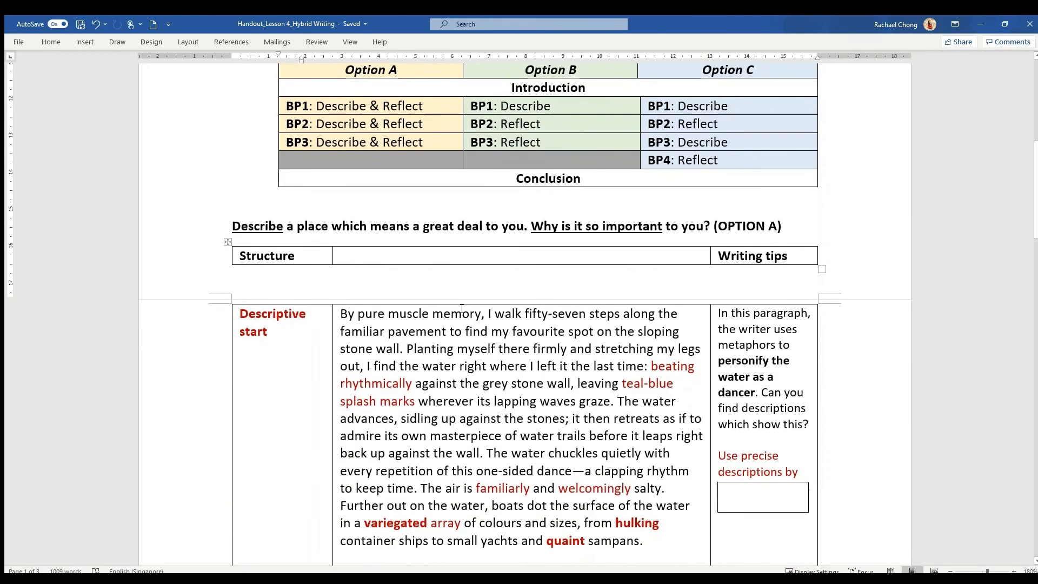
{"action": "scroll", "scroll_direction": "down", "scroll_amount": 3}
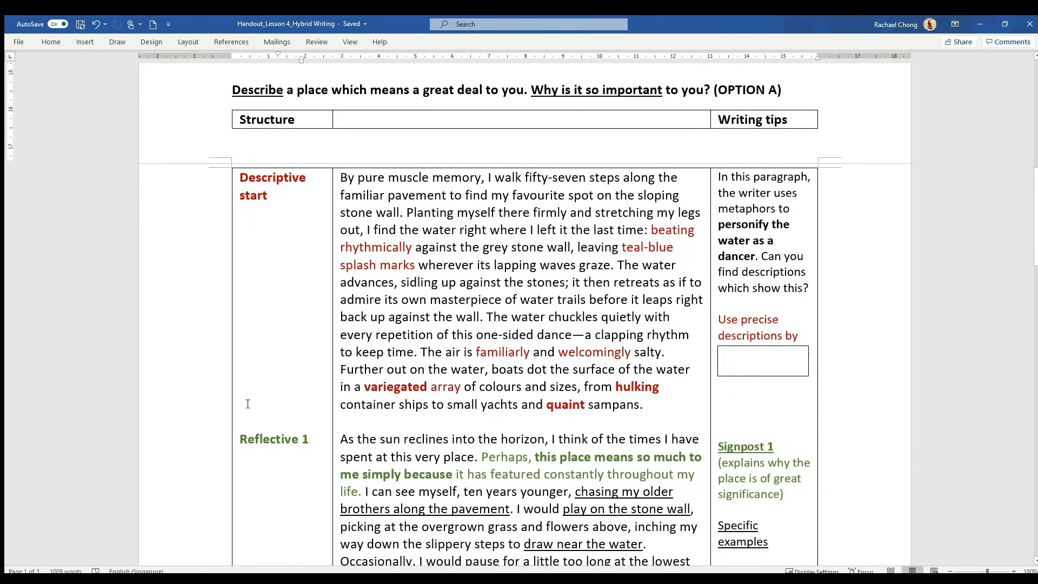
{"action": "mouse_move", "coordinate": [260, 256]}
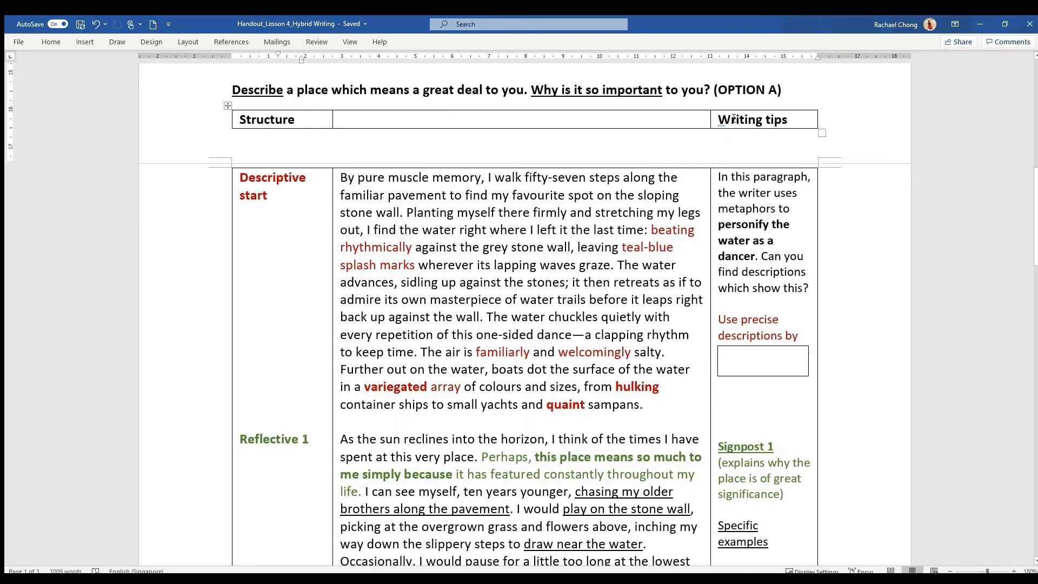
{"action": "scroll", "scroll_direction": "up", "scroll_amount": 3}
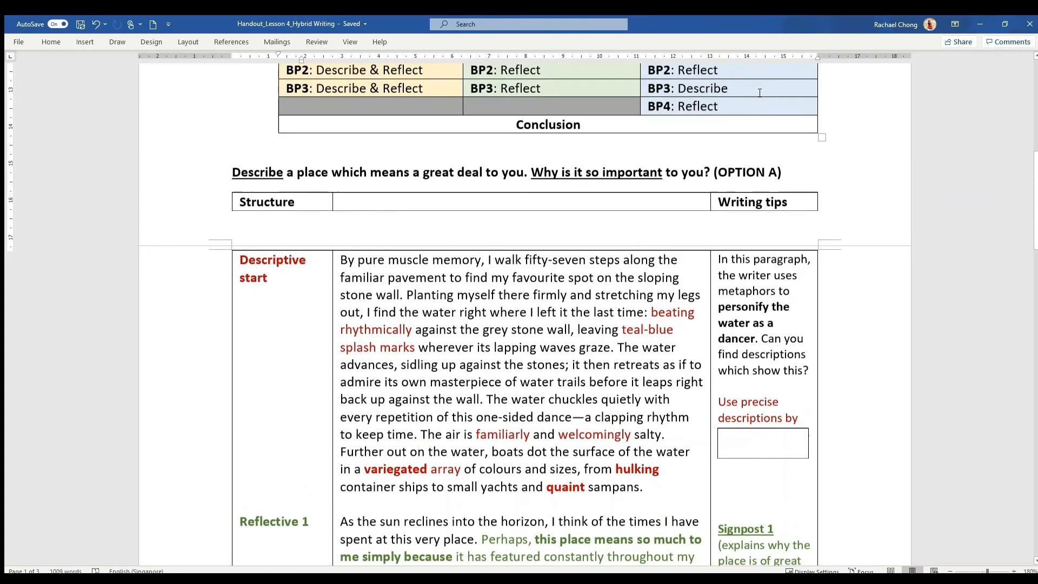
{"action": "scroll", "scroll_direction": "up", "scroll_amount": 3}
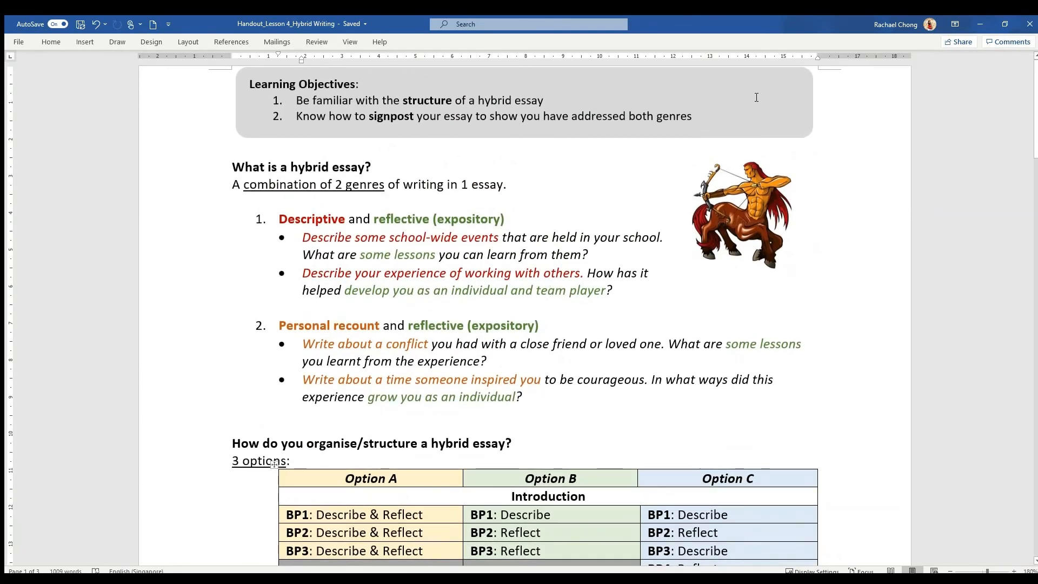
{"action": "mouse_move", "coordinate": [296, 117]}
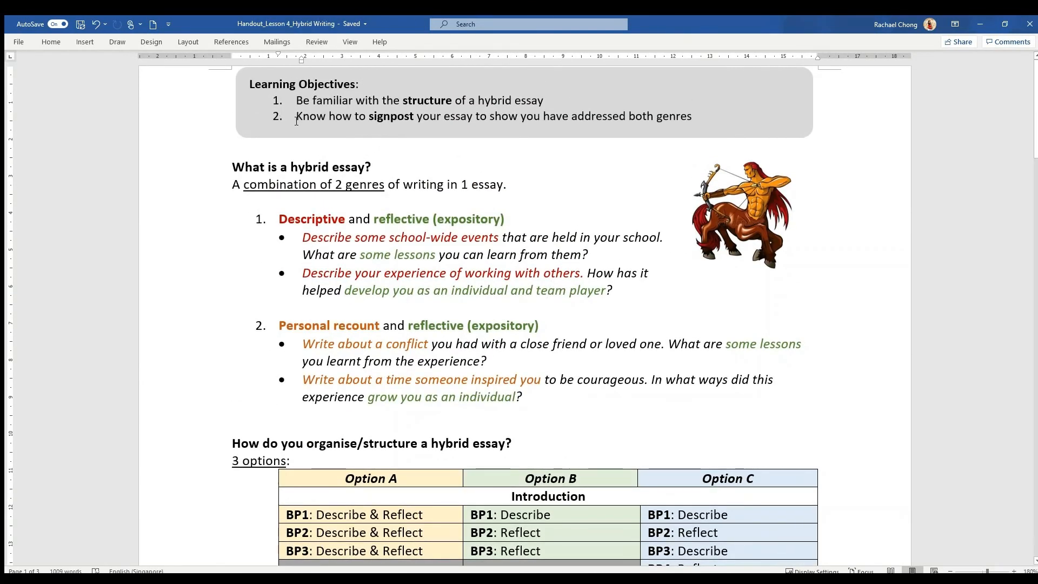
{"action": "left_click", "coordinate": [463, 115]}
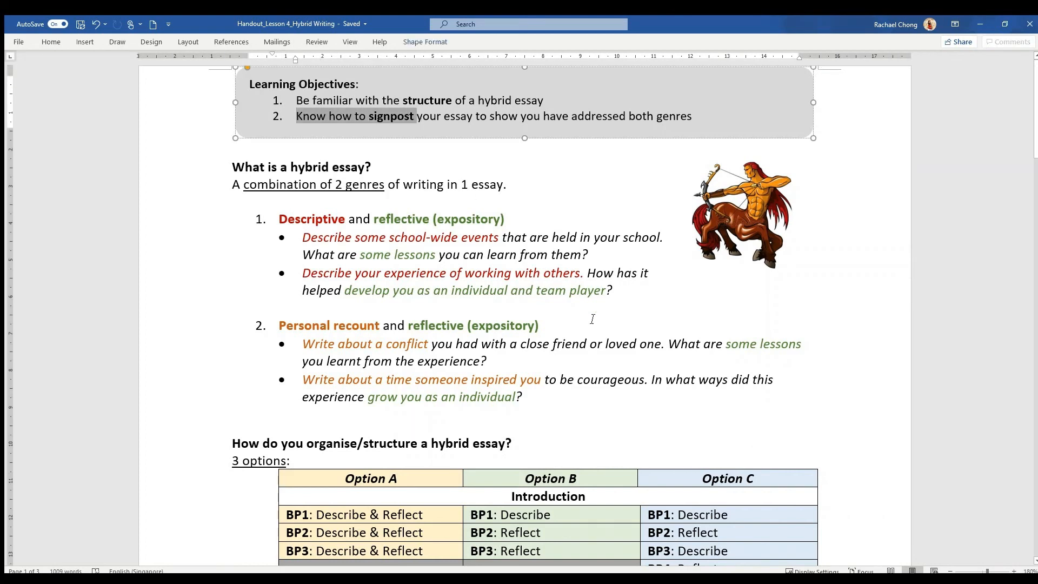
{"action": "scroll", "scroll_direction": "down", "scroll_amount": 3}
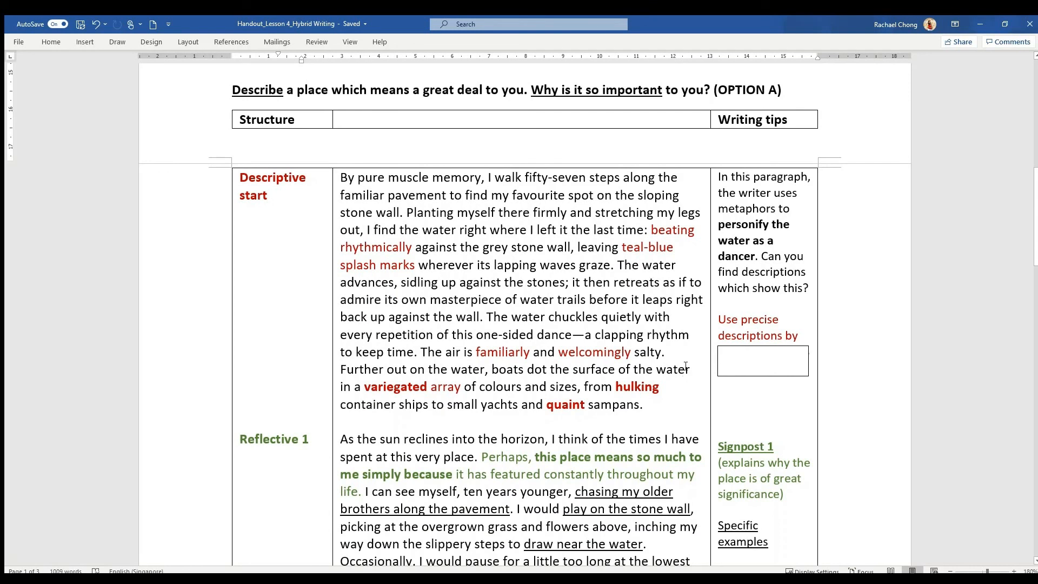
{"action": "mouse_move", "coordinate": [470, 393]}
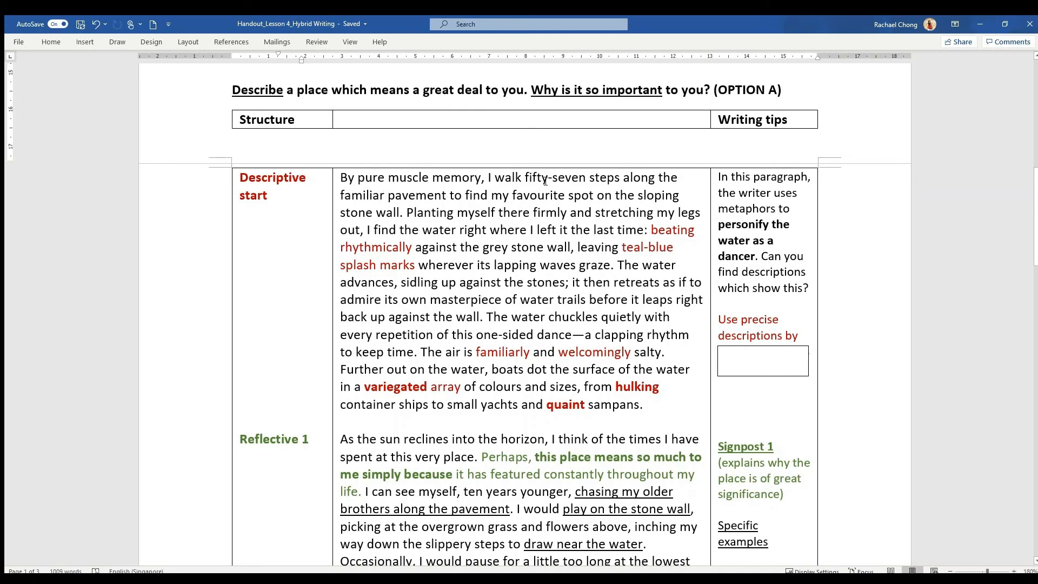
Select the phrase 'fifty-seven' in the essay, then deselect it
{"action": "double_click", "coordinate": [557, 177]}
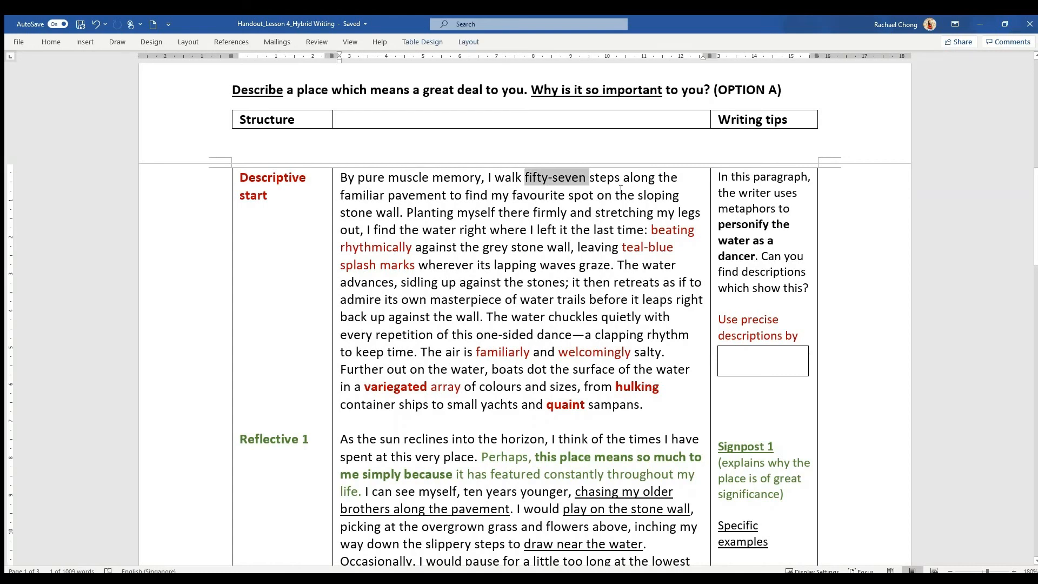
{"action": "left_click", "coordinate": [359, 195]}
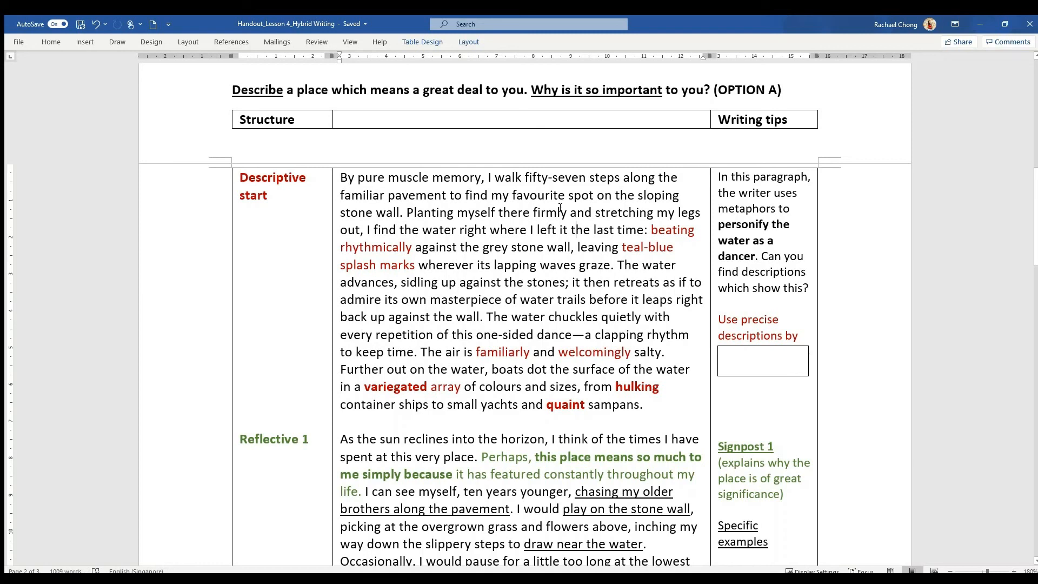
{"action": "mouse_move", "coordinate": [649, 237]}
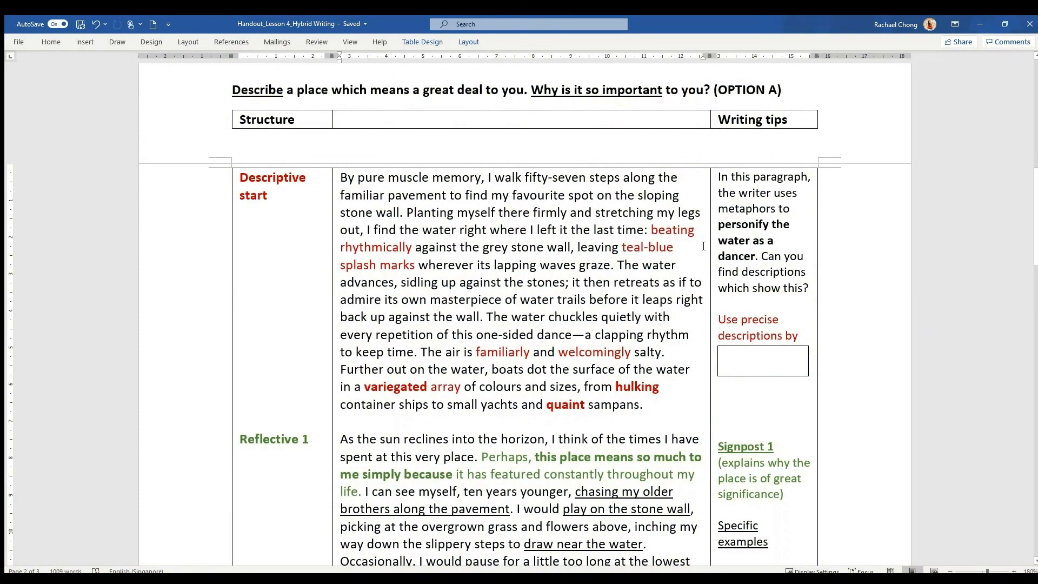
{"action": "mouse_move", "coordinate": [585, 266]}
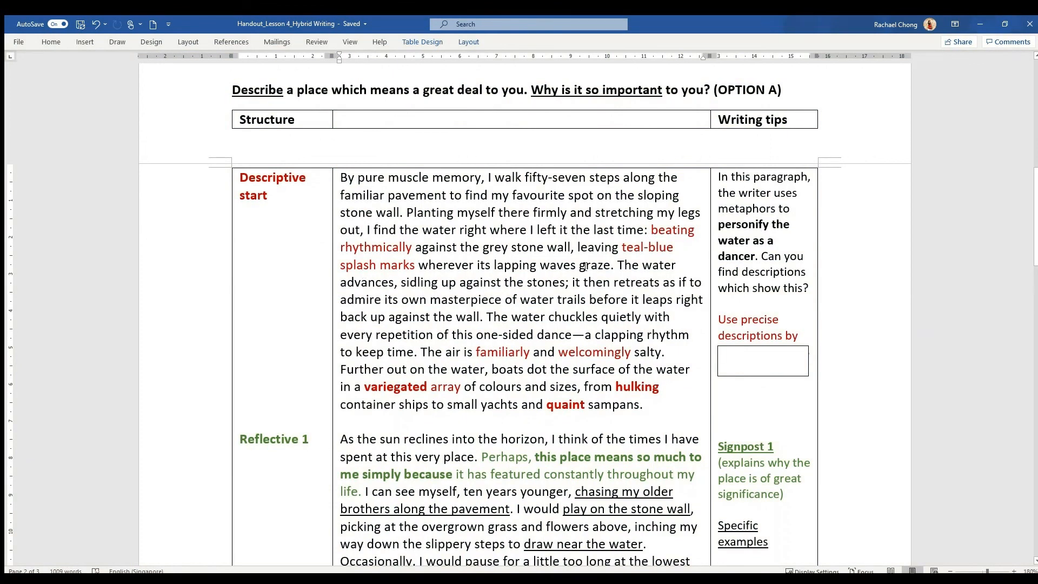
Colour the personifying verbs 'retreats', 'admire' and 'chuckles' blue
{"action": "double_click", "coordinate": [635, 281]}
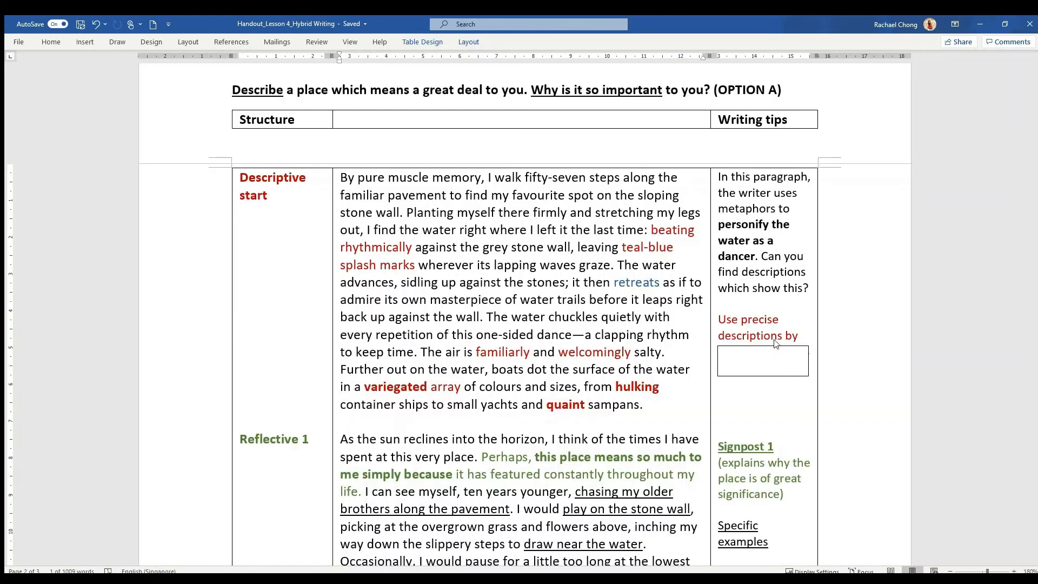
{"action": "double_click", "coordinate": [636, 282]}
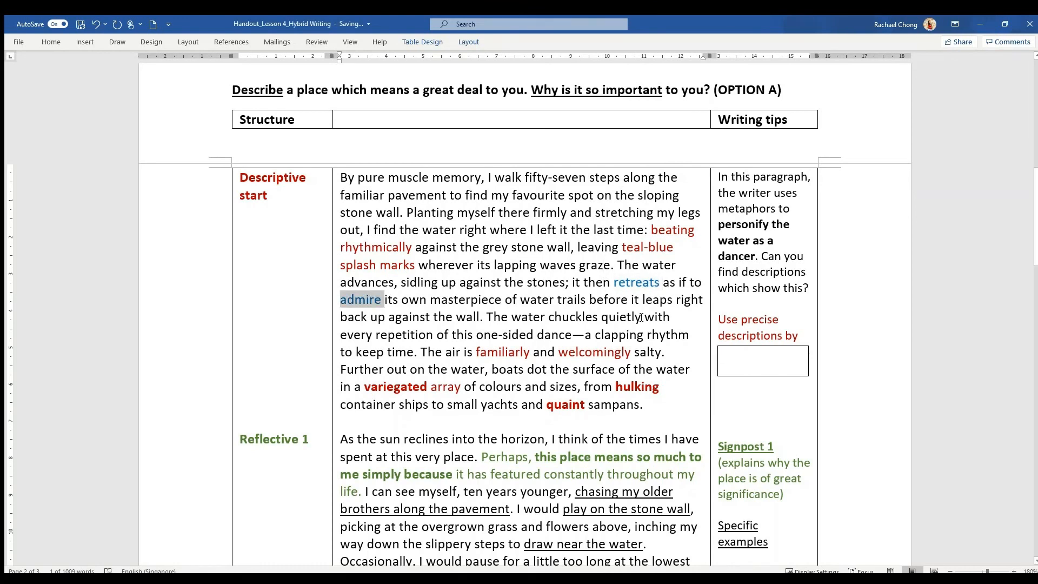
{"action": "mouse_move", "coordinate": [560, 322]}
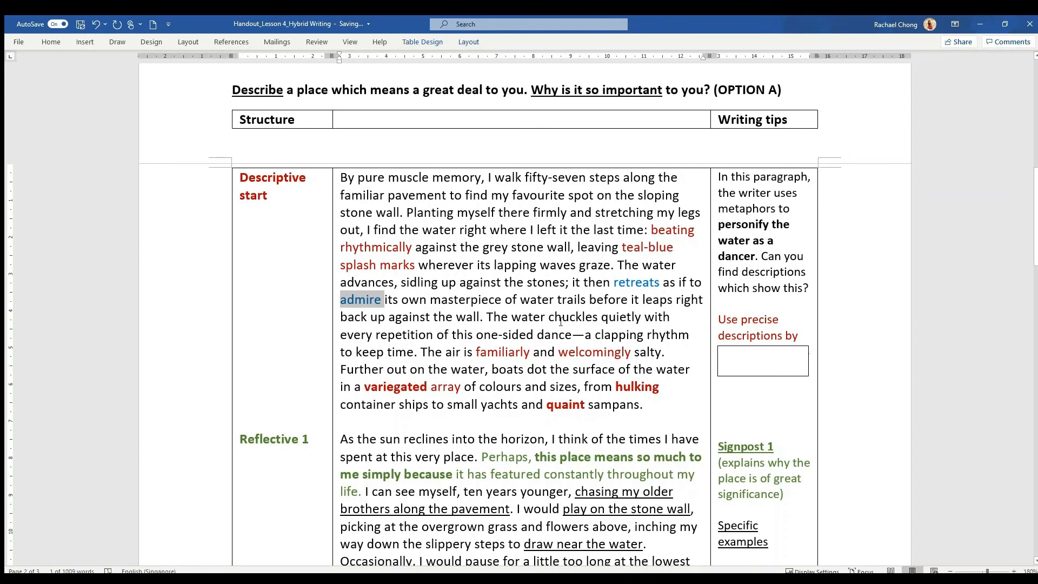
{"action": "double_click", "coordinate": [574, 317]}
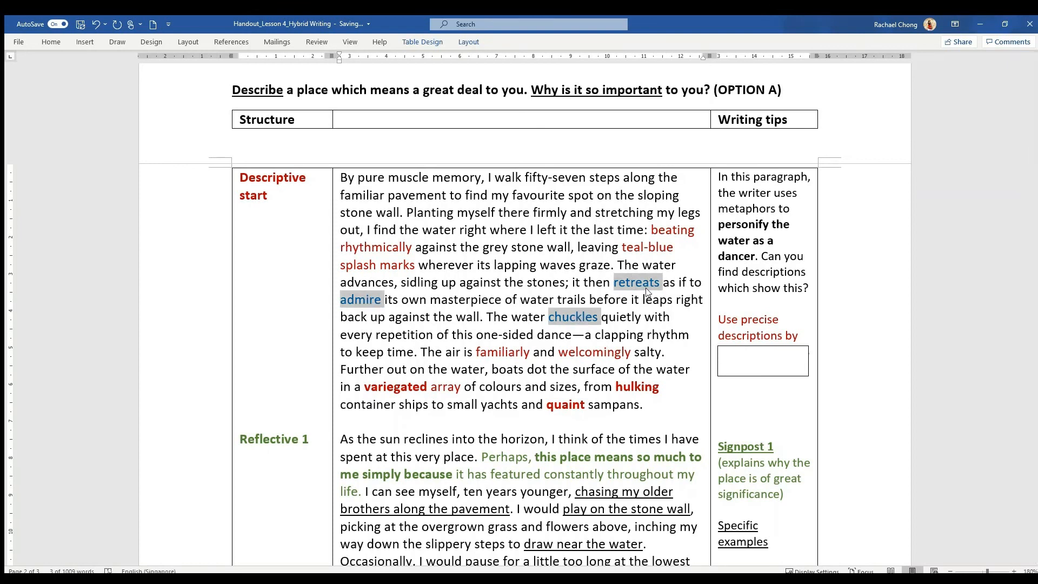
{"action": "mouse_move", "coordinate": [685, 333]}
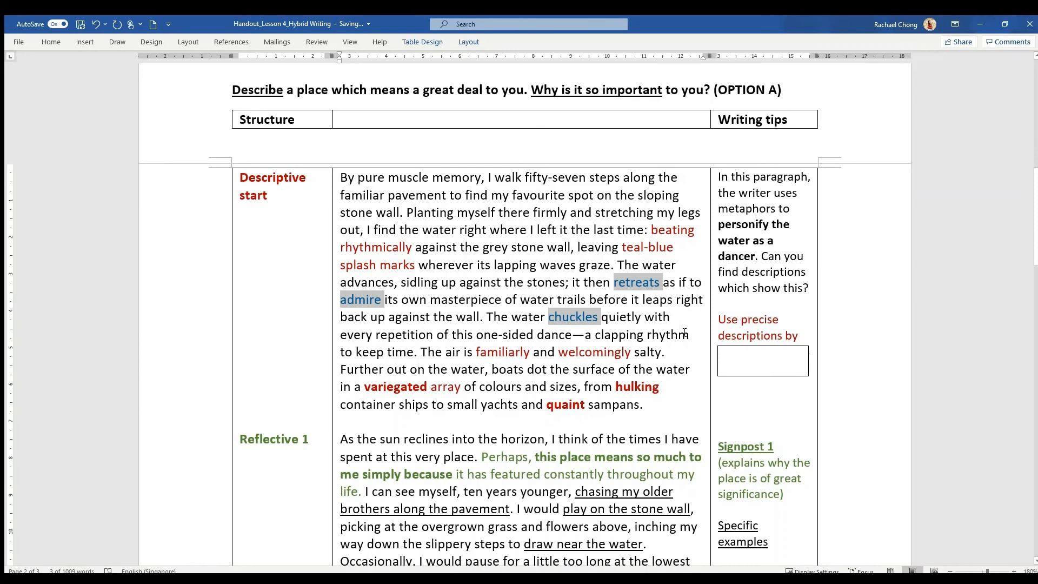
{"action": "mouse_move", "coordinate": [687, 325]}
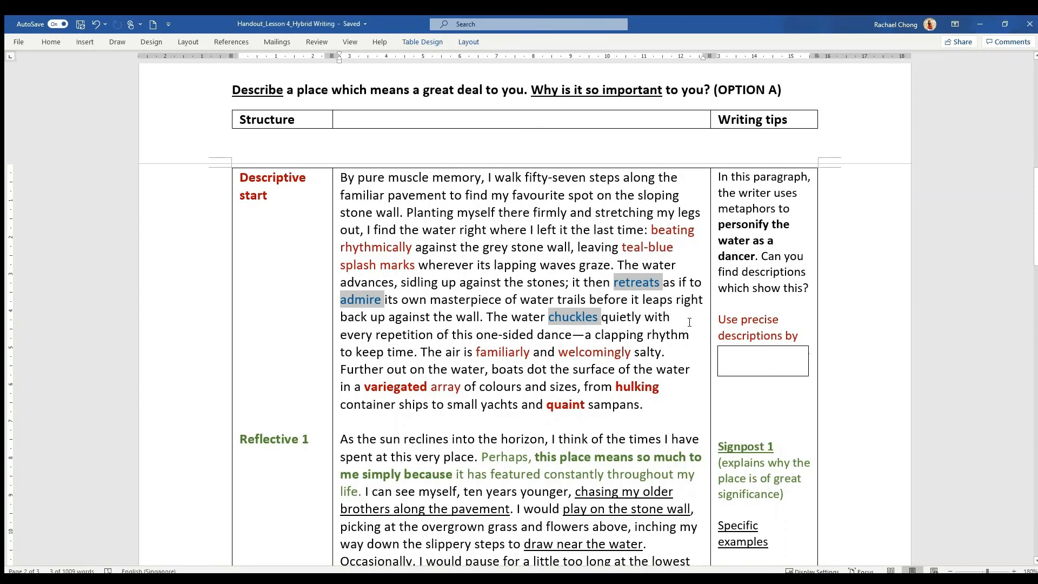
{"action": "left_click", "coordinate": [672, 316]}
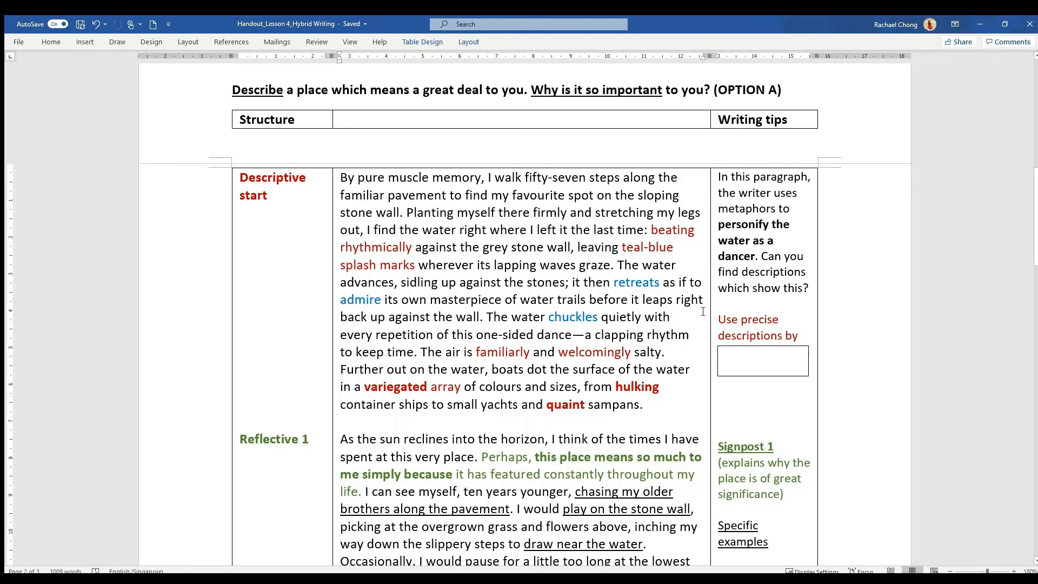
Finish the tip to read 'Use precise descriptions by adding adjectives and adverbs.'
{"action": "left_click", "coordinate": [762, 361]}
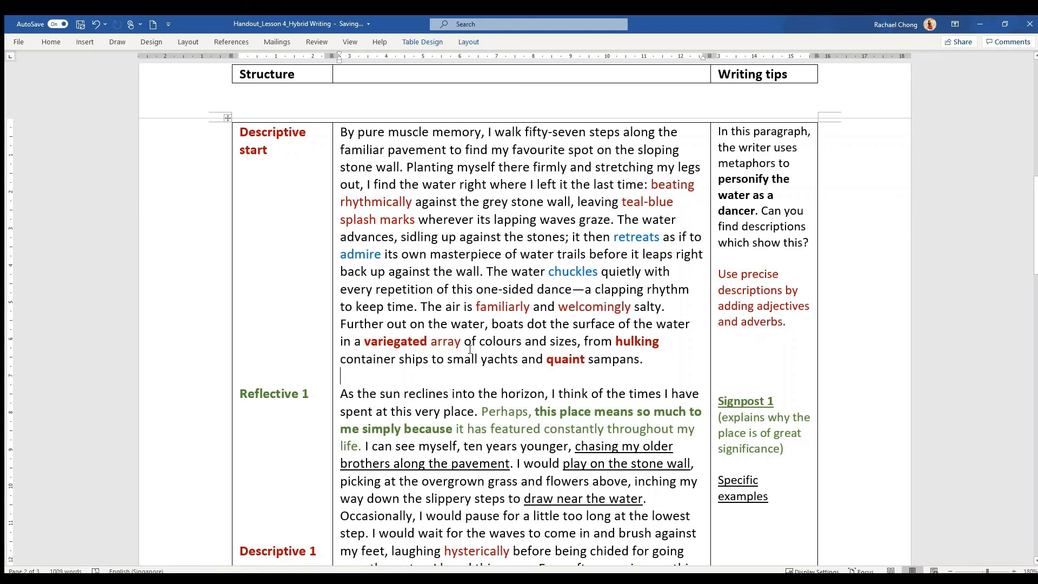
{"action": "mouse_move", "coordinate": [401, 342]}
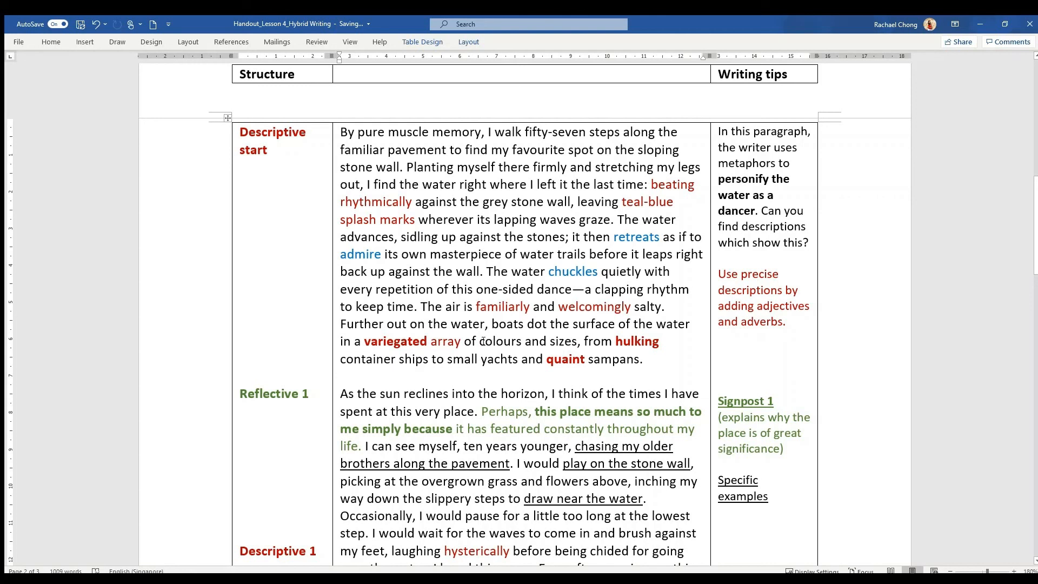
{"action": "scroll", "scroll_direction": "down", "scroll_amount": 3}
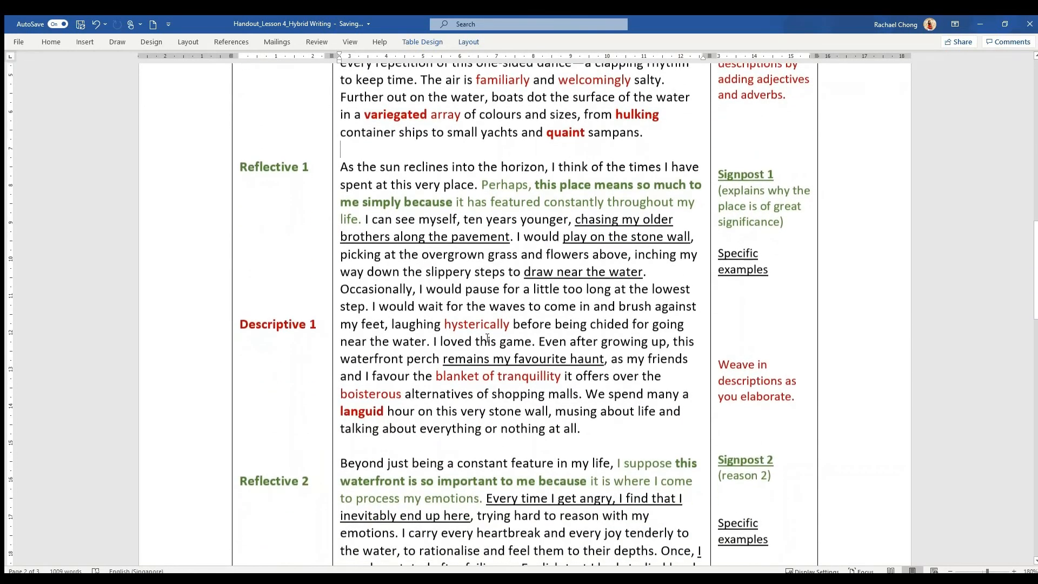
{"action": "scroll", "scroll_direction": "down", "scroll_amount": 3}
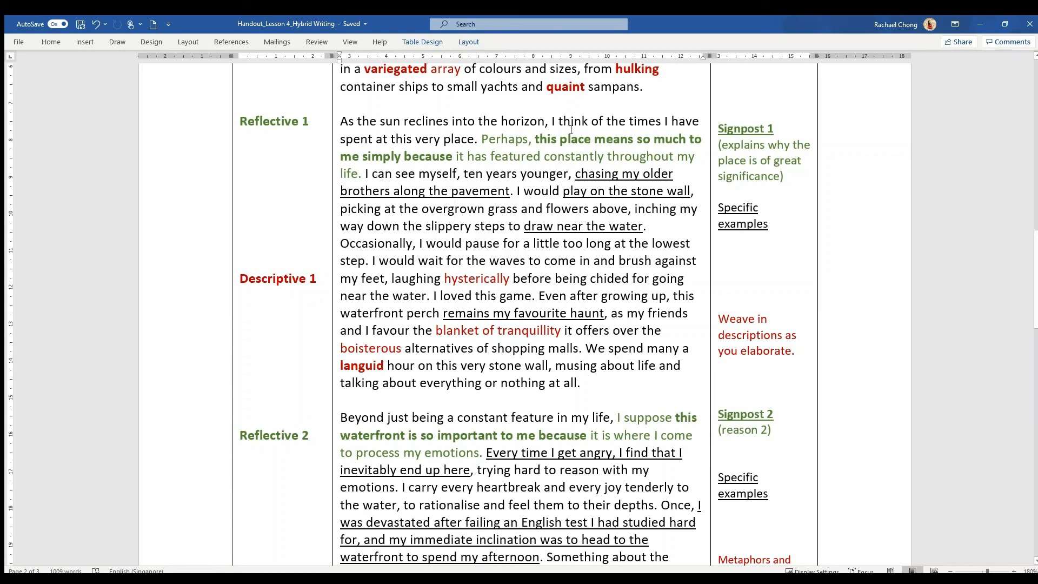
{"action": "mouse_move", "coordinate": [595, 141]}
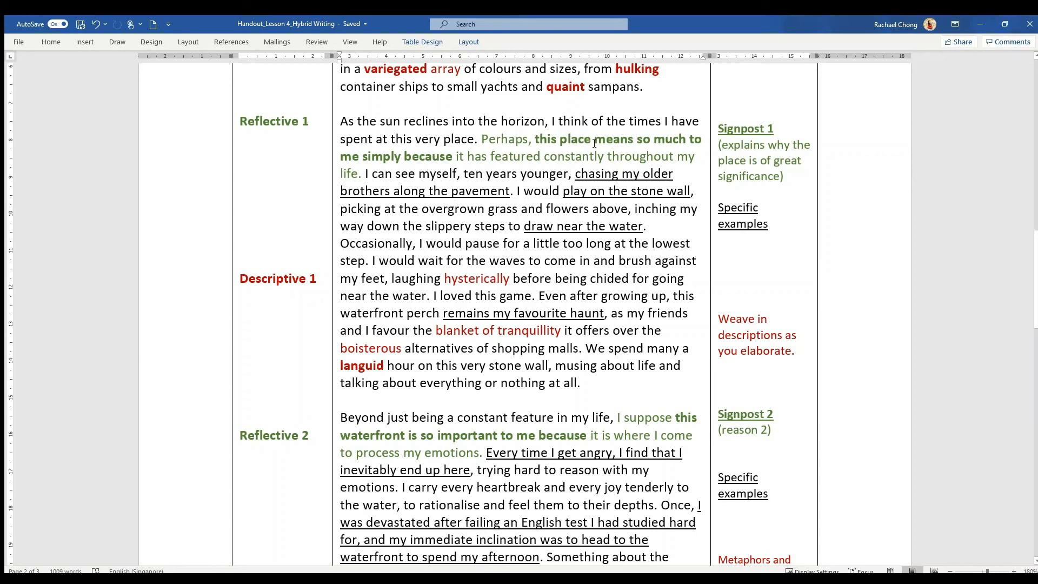
{"action": "scroll", "scroll_direction": "up", "scroll_amount": 3}
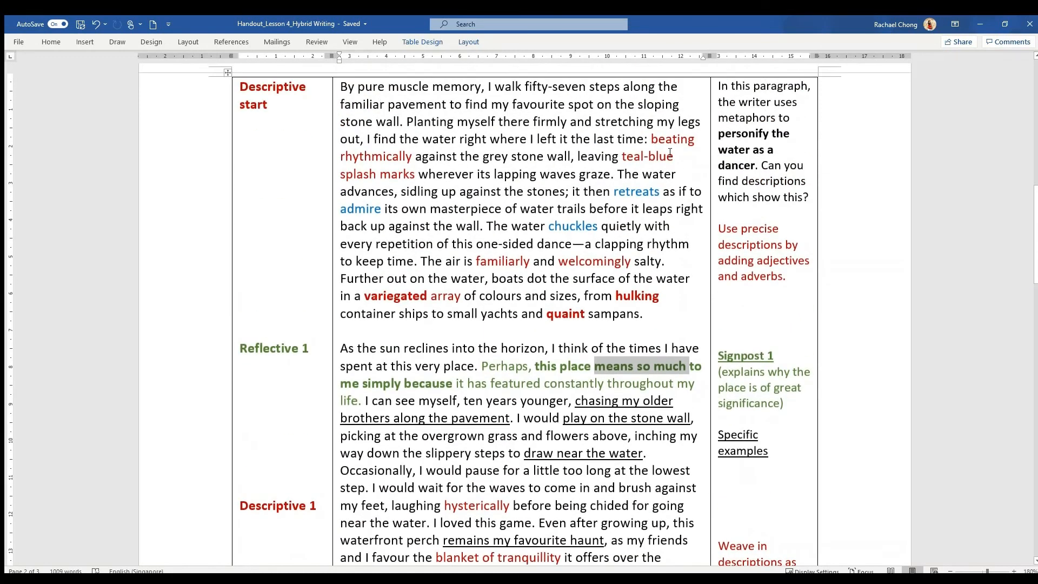
{"action": "scroll", "scroll_direction": "up", "scroll_amount": 3}
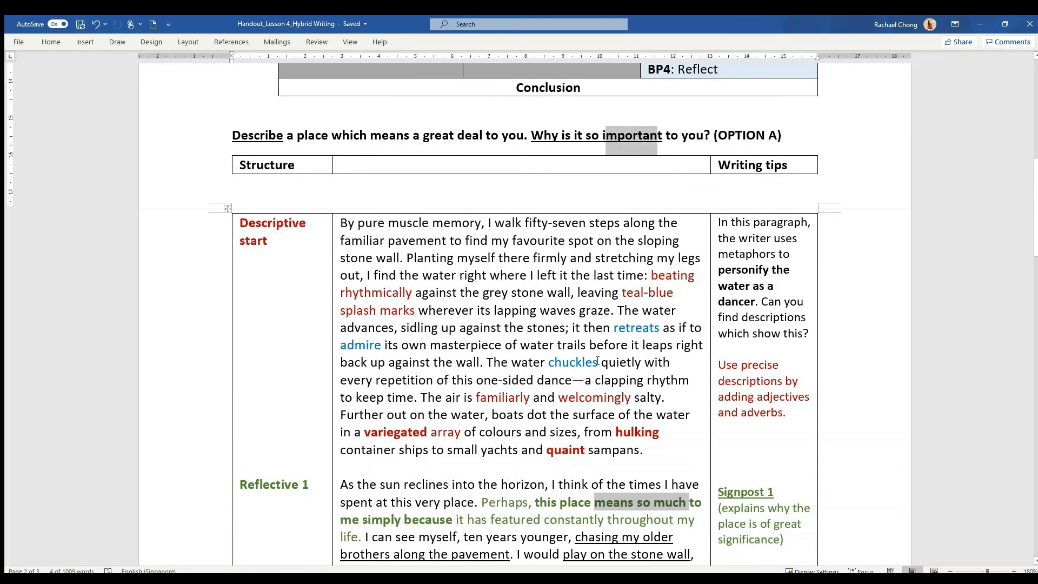
{"action": "scroll", "scroll_direction": "down", "scroll_amount": 3}
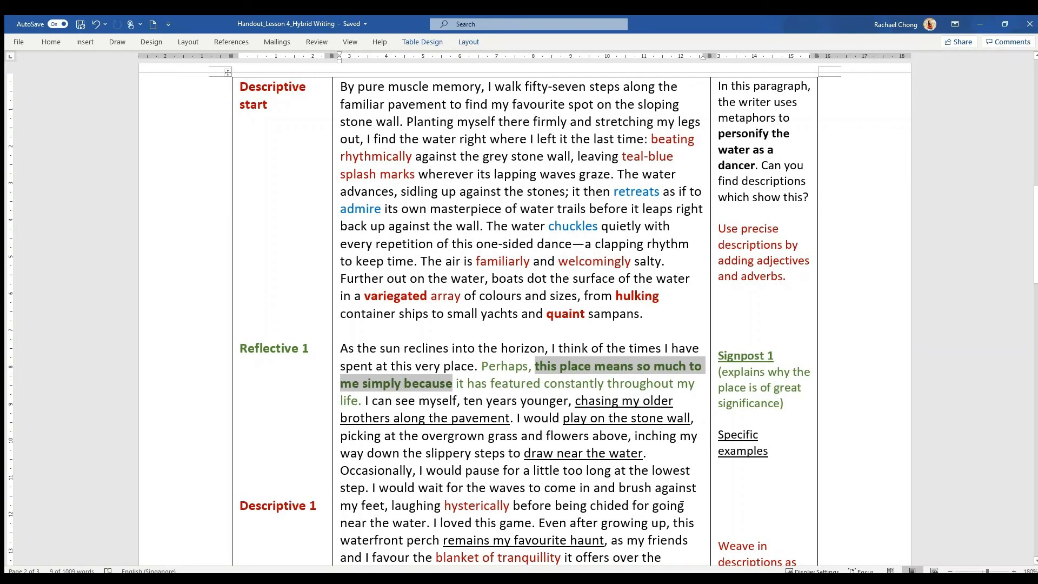
{"action": "scroll", "scroll_direction": "down", "scroll_amount": 3}
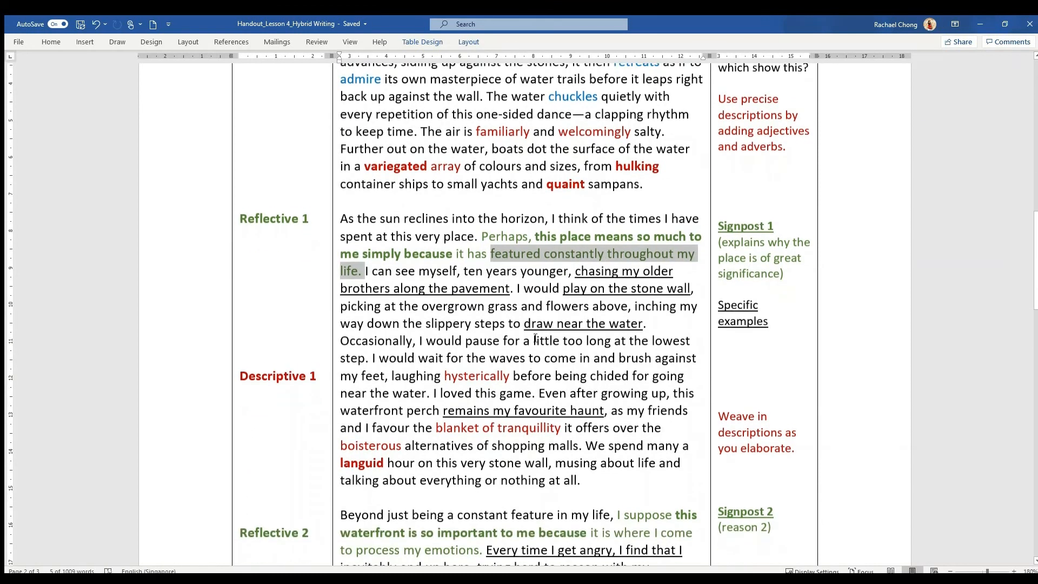
{"action": "scroll", "scroll_direction": "up", "scroll_amount": 3}
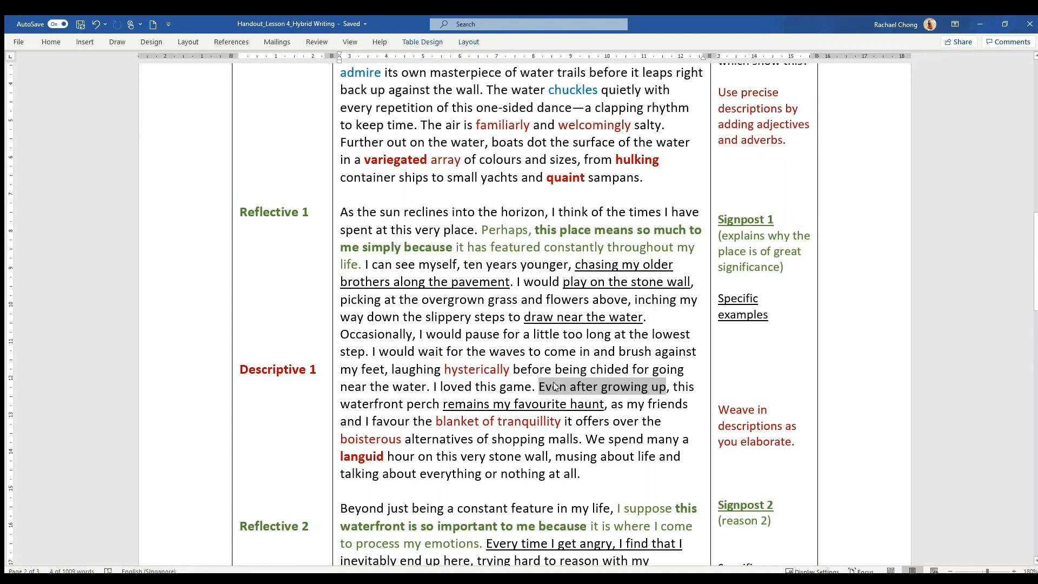
{"action": "mouse_move", "coordinate": [568, 414]}
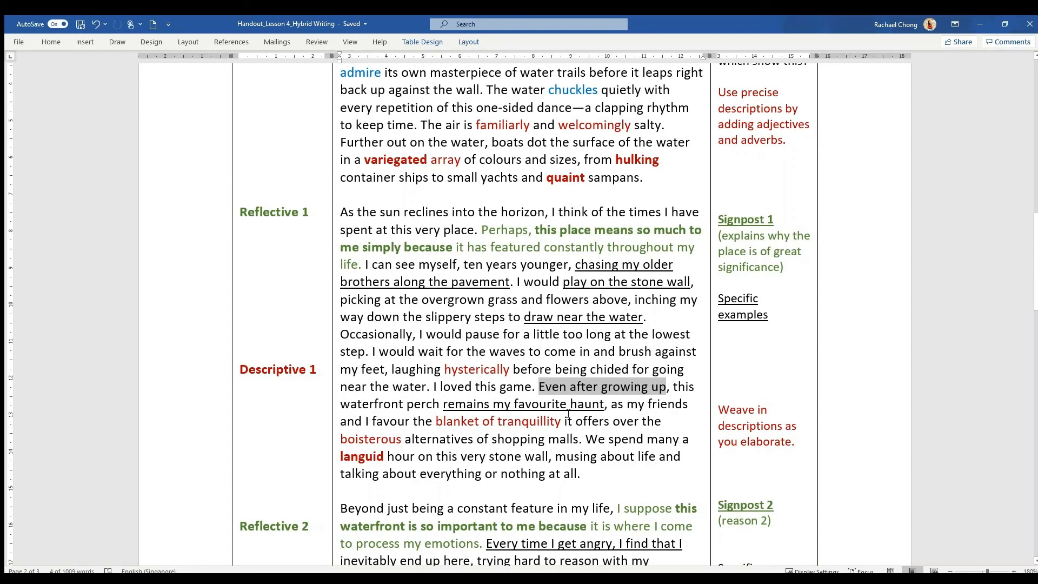
{"action": "scroll", "scroll_direction": "down", "scroll_amount": 3}
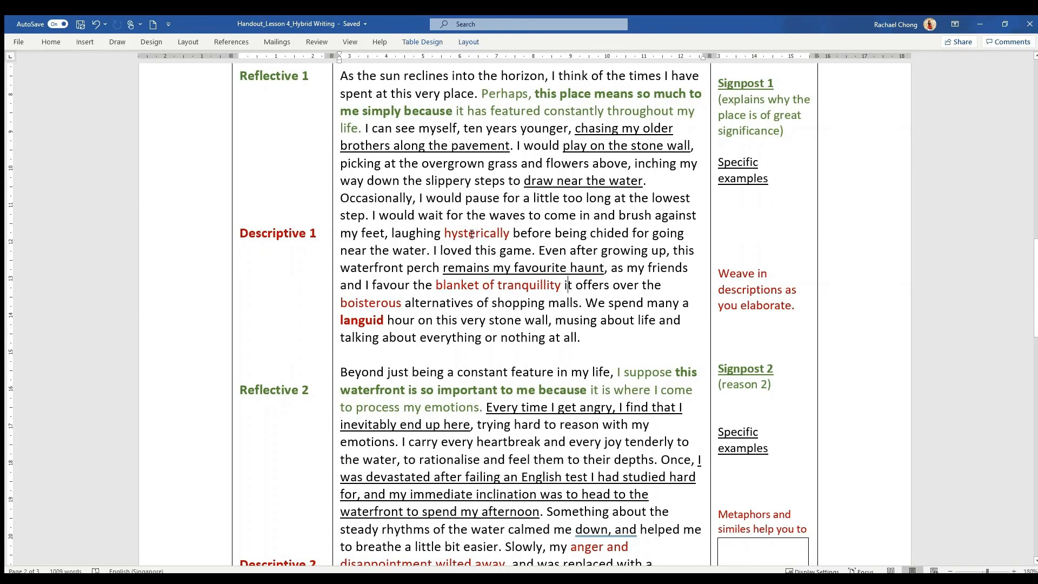
{"action": "mouse_move", "coordinate": [457, 291]}
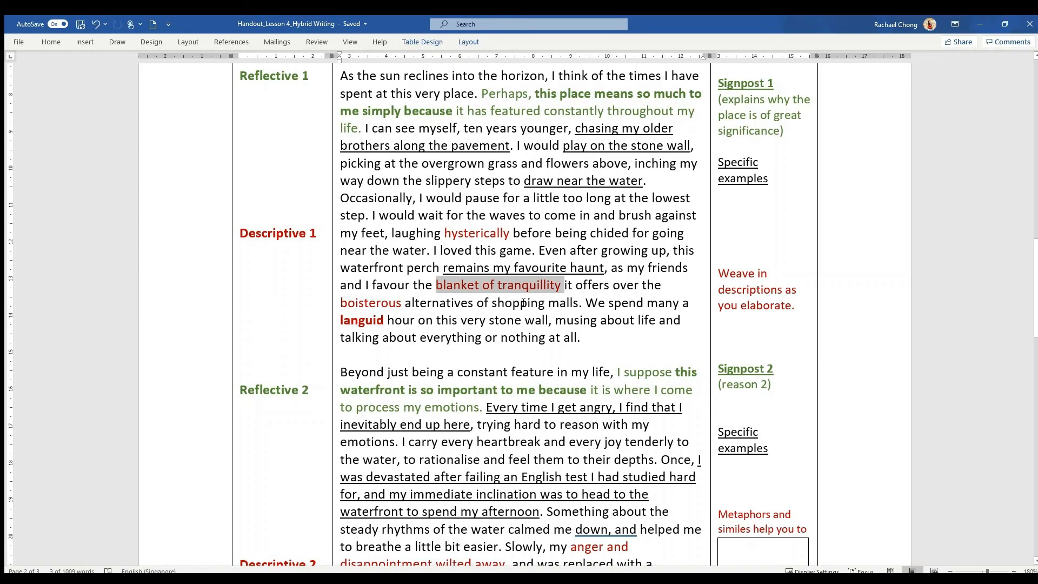
{"action": "left_click", "coordinate": [386, 303]}
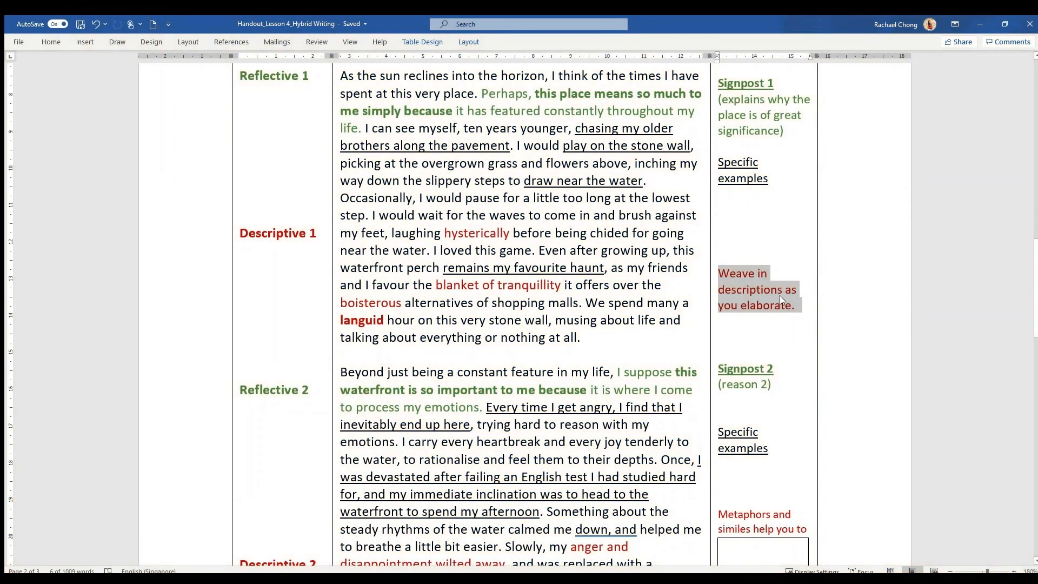
{"action": "mouse_move", "coordinate": [575, 286]}
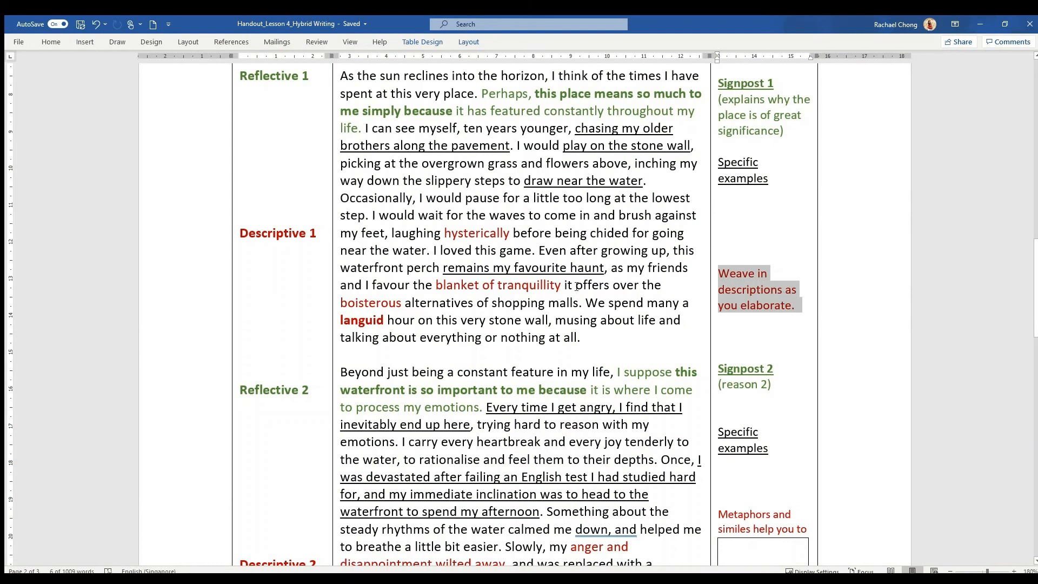
{"action": "scroll", "scroll_direction": "down", "scroll_amount": 3}
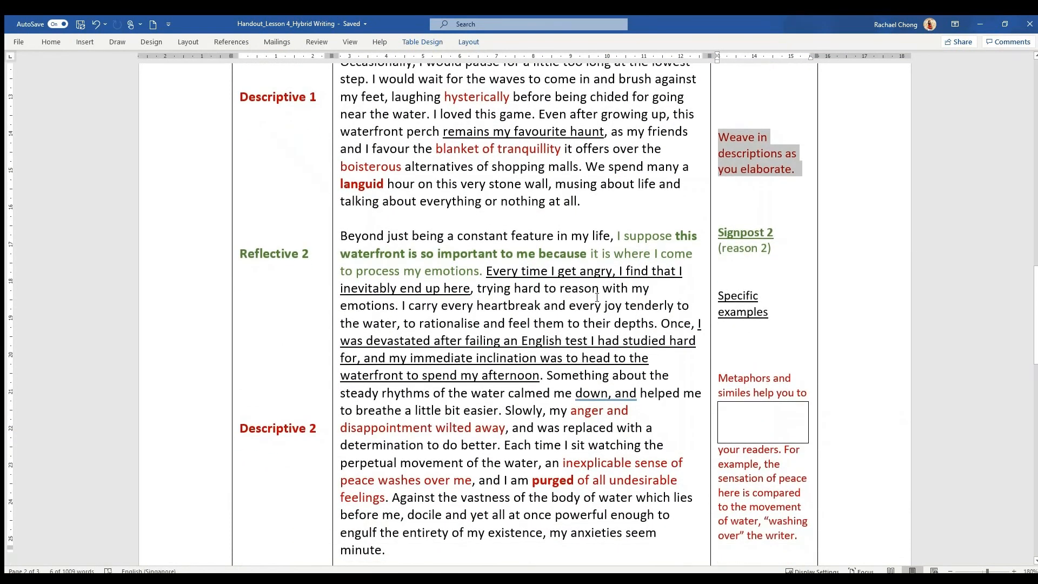
{"action": "scroll", "scroll_direction": "down", "scroll_amount": 3}
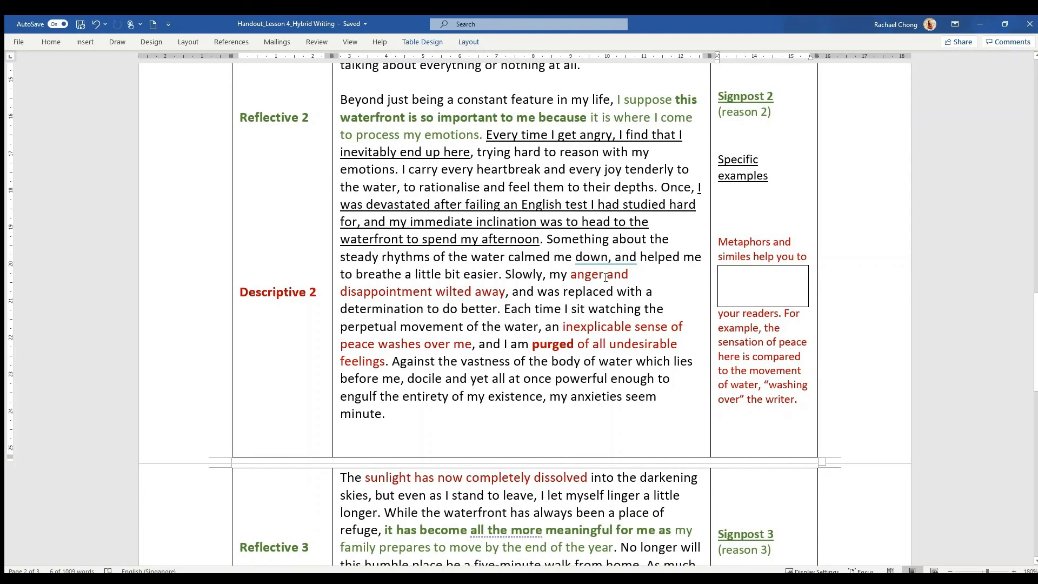
{"action": "mouse_move", "coordinate": [638, 108]}
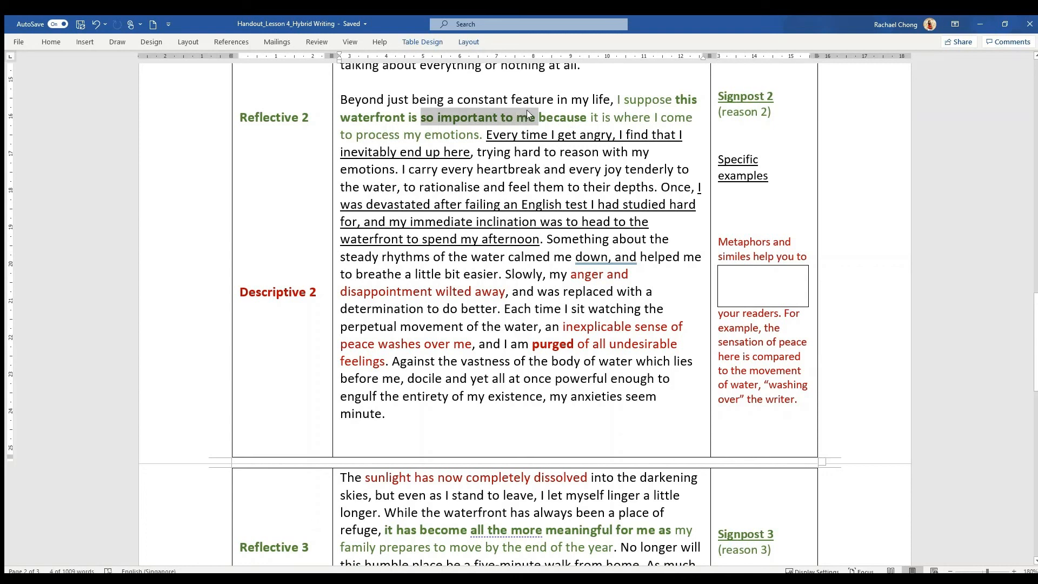
{"action": "mouse_move", "coordinate": [528, 110]}
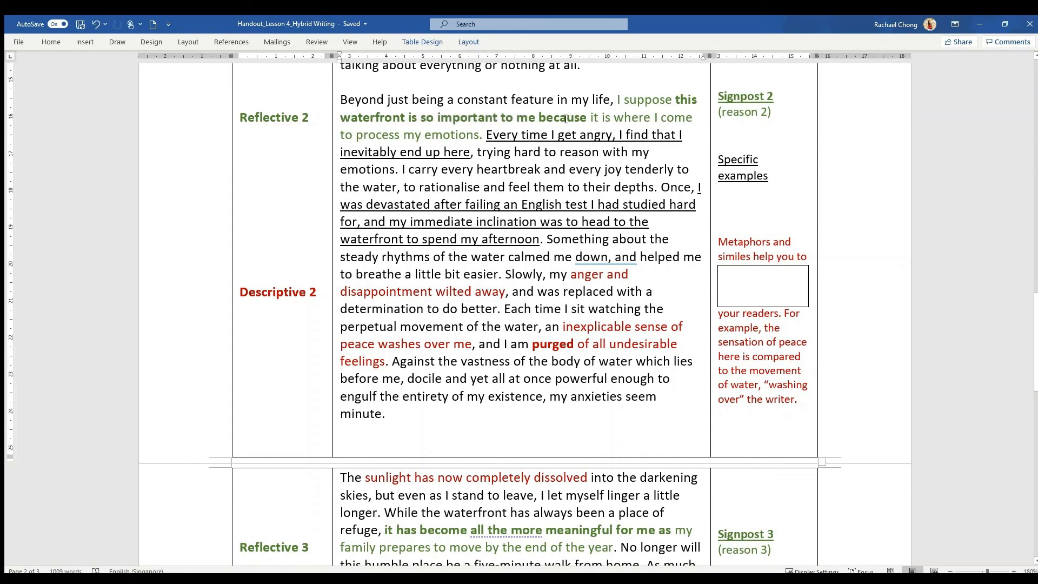
{"action": "double_click", "coordinate": [439, 135]}
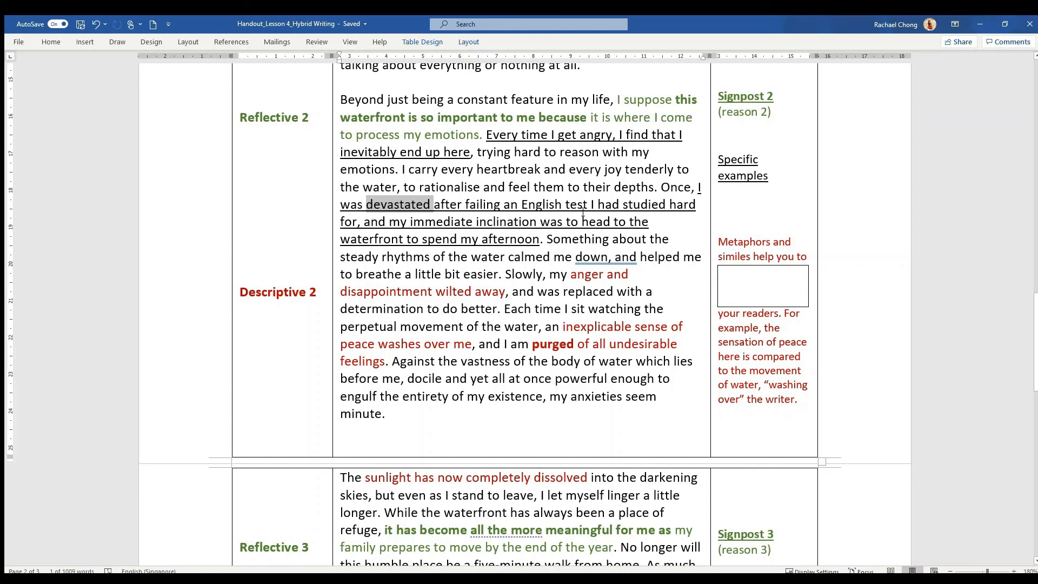
Fill the metaphors tip blank with 'express emotions and abstract ideas in vivid ways' in bold
{"action": "scroll", "scroll_direction": "down", "scroll_amount": 3}
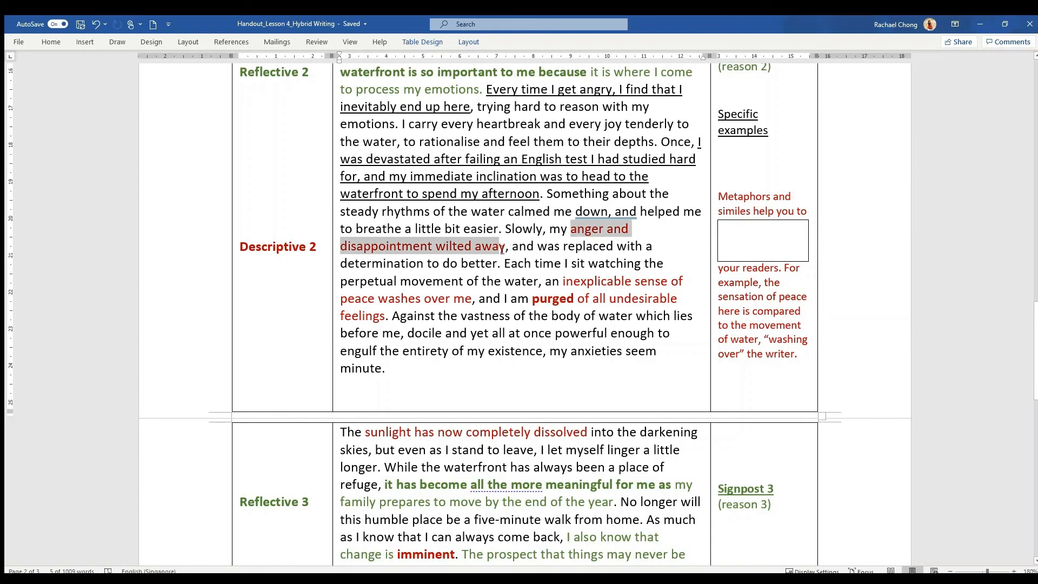
{"action": "left_click", "coordinate": [653, 281]}
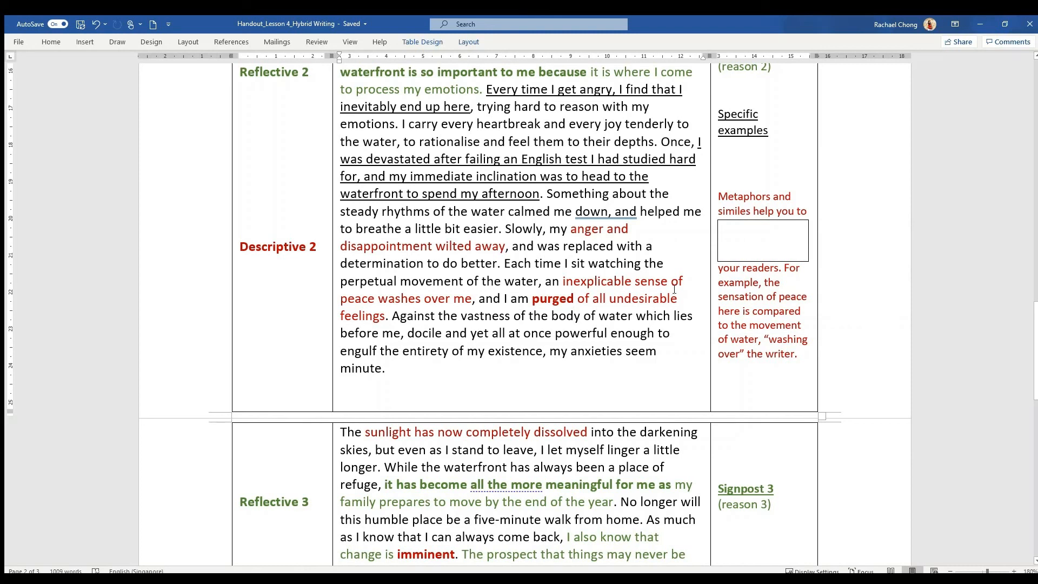
{"action": "left_click", "coordinate": [763, 240]}
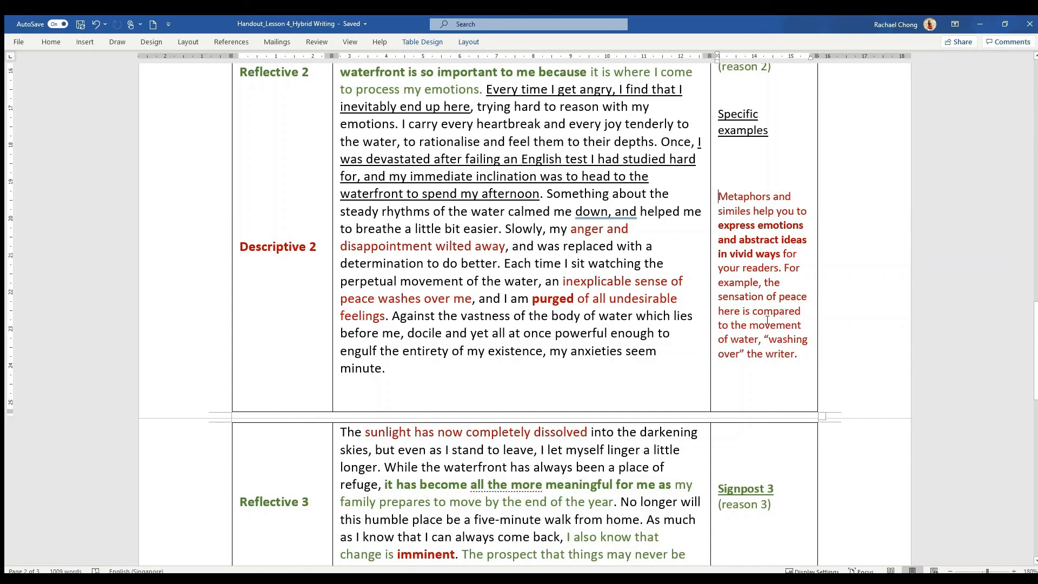
{"action": "scroll", "scroll_direction": "down", "scroll_amount": 3}
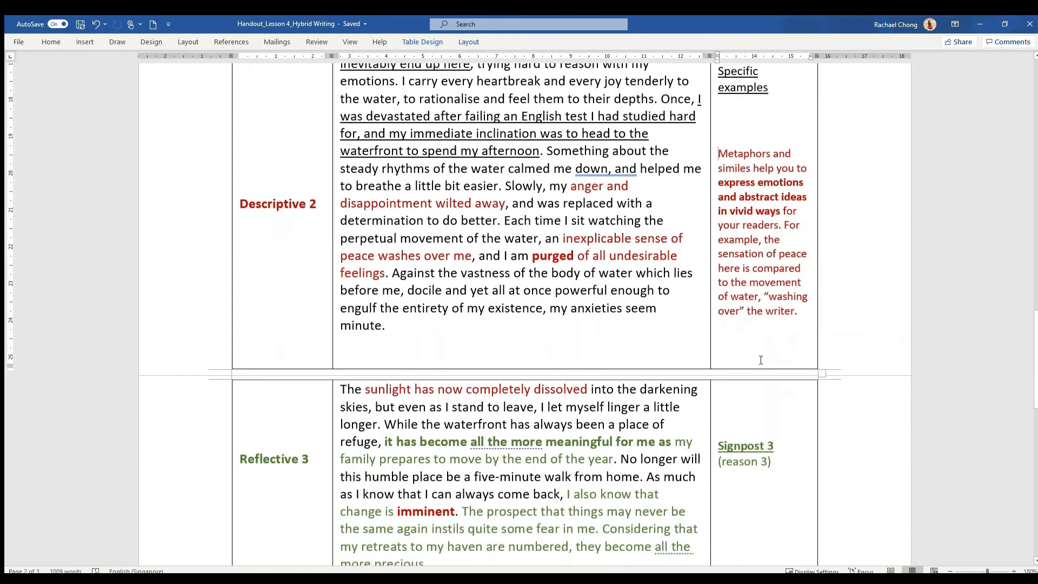
{"action": "scroll", "scroll_direction": "down", "scroll_amount": 3}
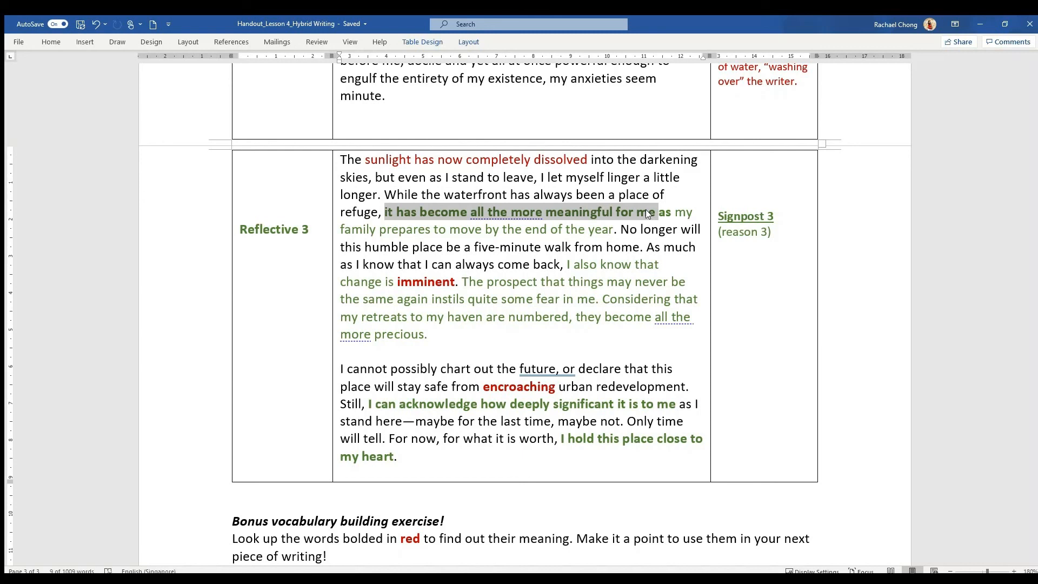
{"action": "mouse_move", "coordinate": [601, 254]}
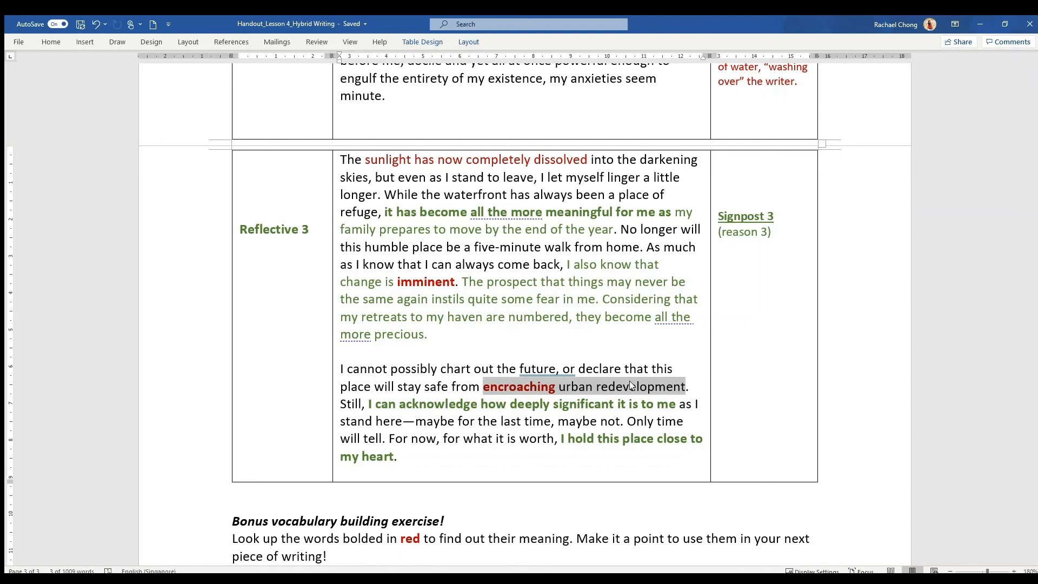
{"action": "mouse_move", "coordinate": [634, 367]}
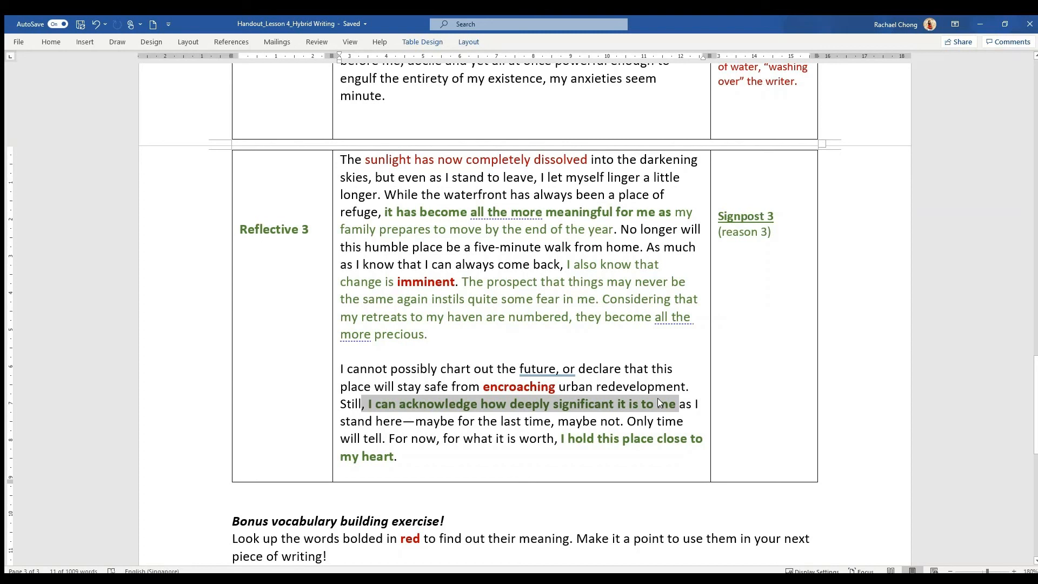
{"action": "mouse_move", "coordinate": [652, 400]}
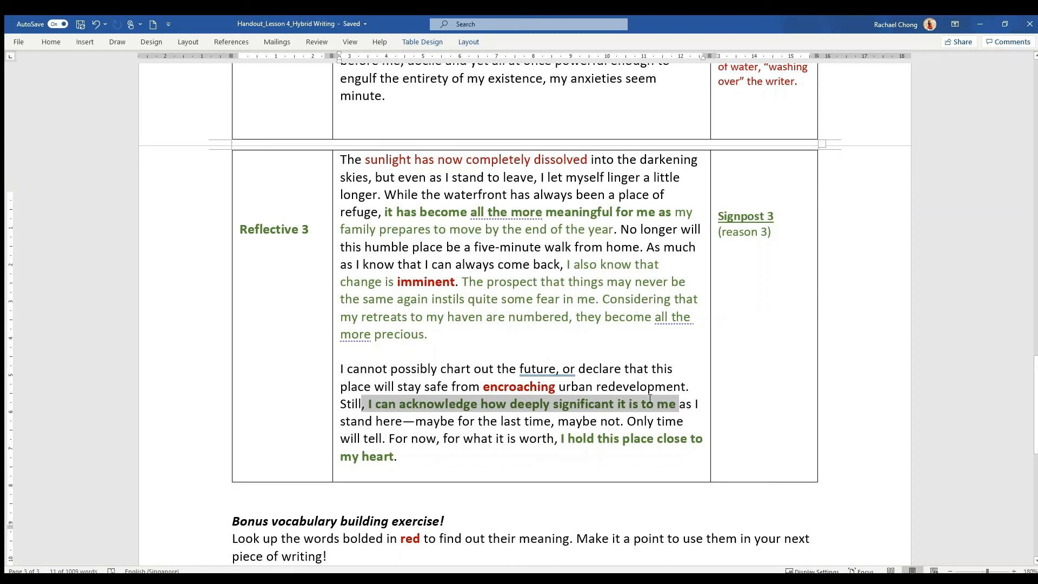
{"action": "scroll", "scroll_direction": "up", "scroll_amount": 3}
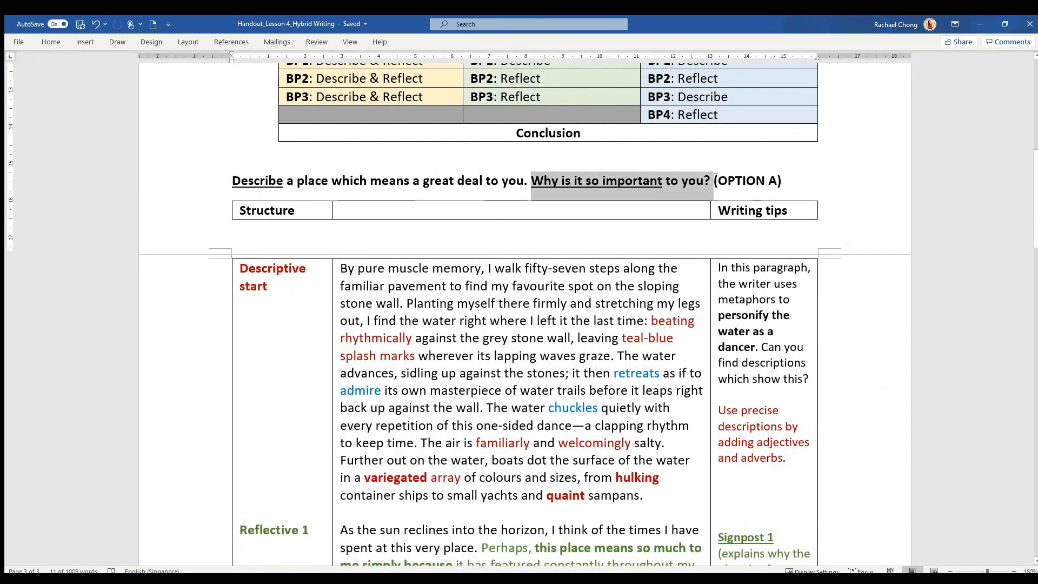
{"action": "scroll", "scroll_direction": "down", "scroll_amount": 3}
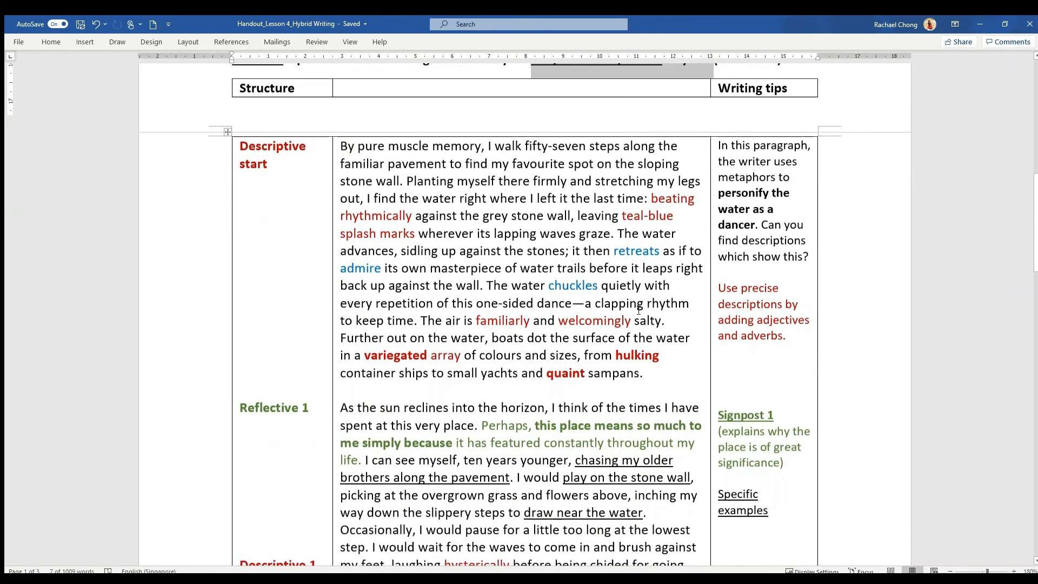
{"action": "scroll", "scroll_direction": "down", "scroll_amount": 3}
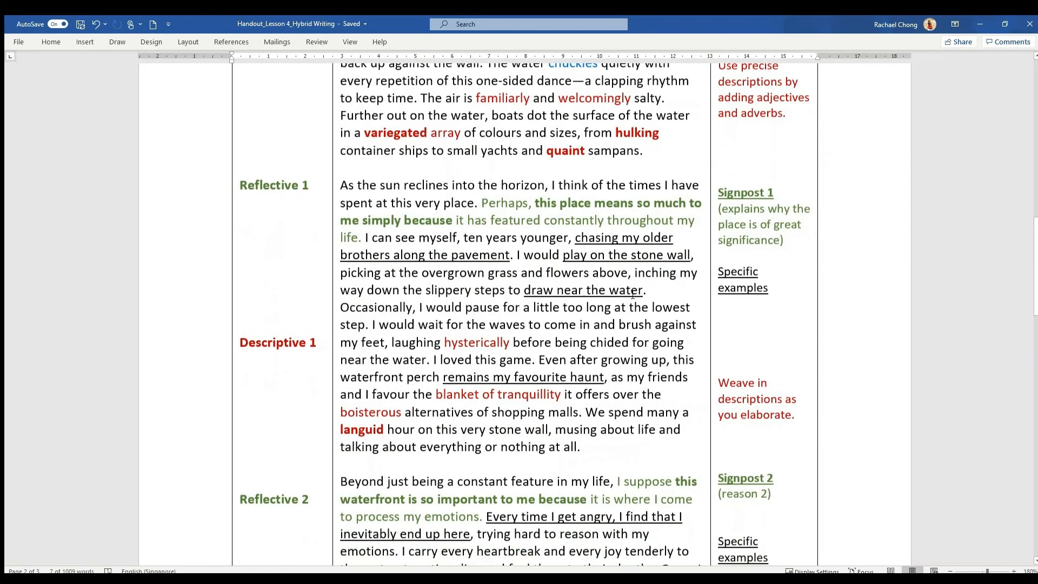
{"action": "scroll", "scroll_direction": "down", "scroll_amount": 3}
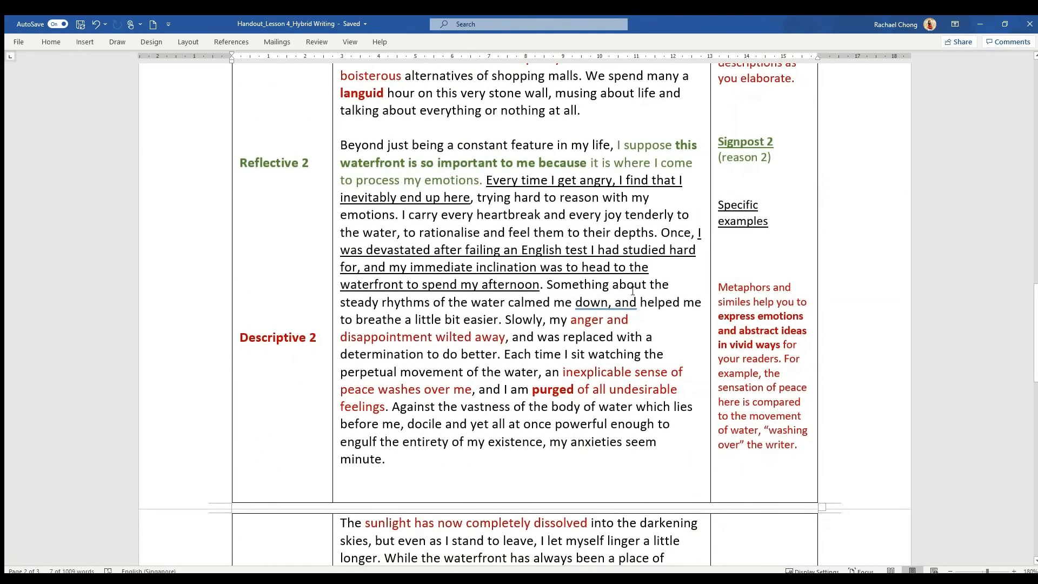
{"action": "scroll", "scroll_direction": "down", "scroll_amount": 3}
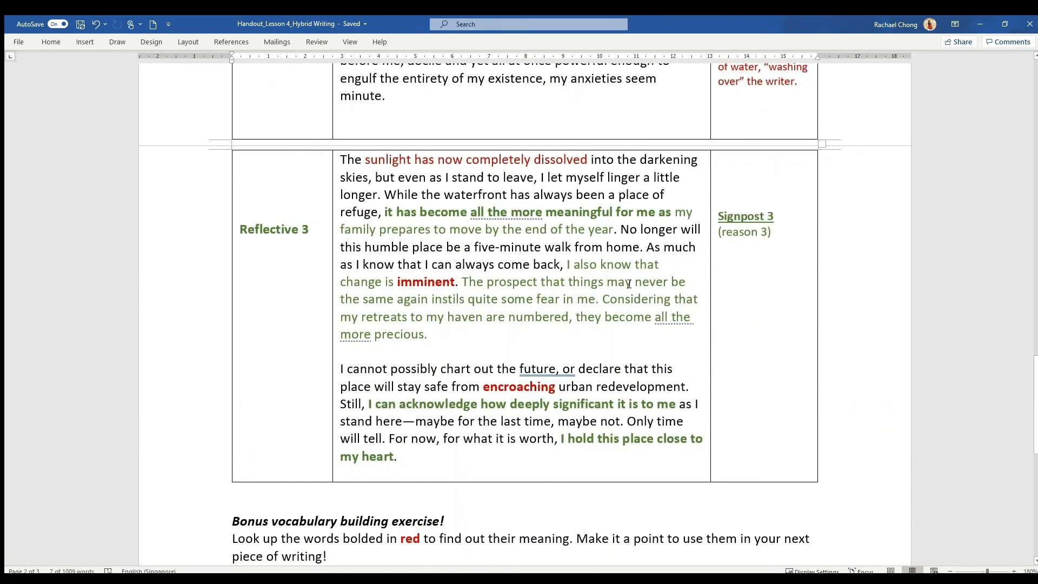
{"action": "scroll", "scroll_direction": "up", "scroll_amount": 3}
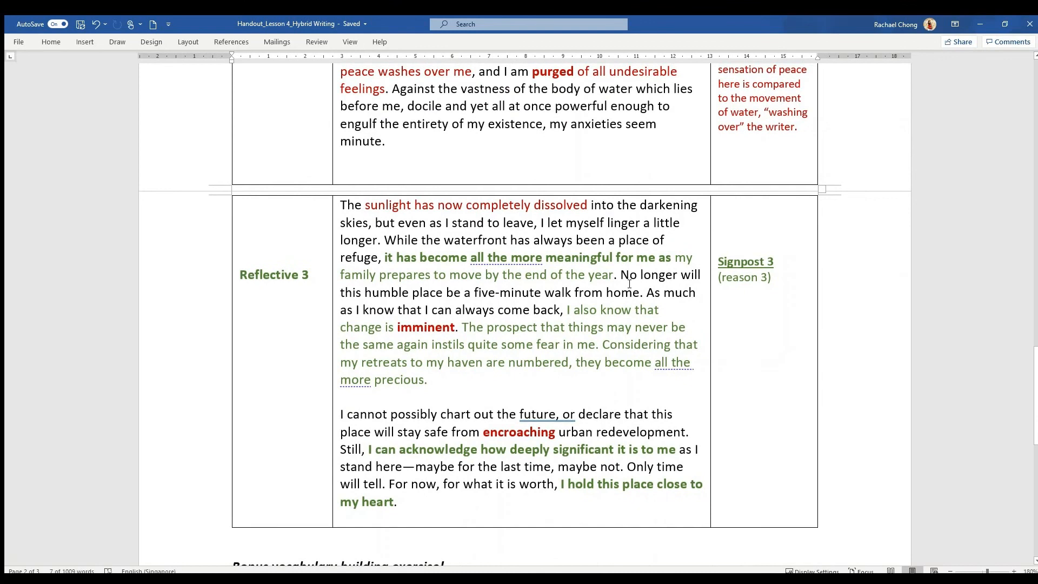